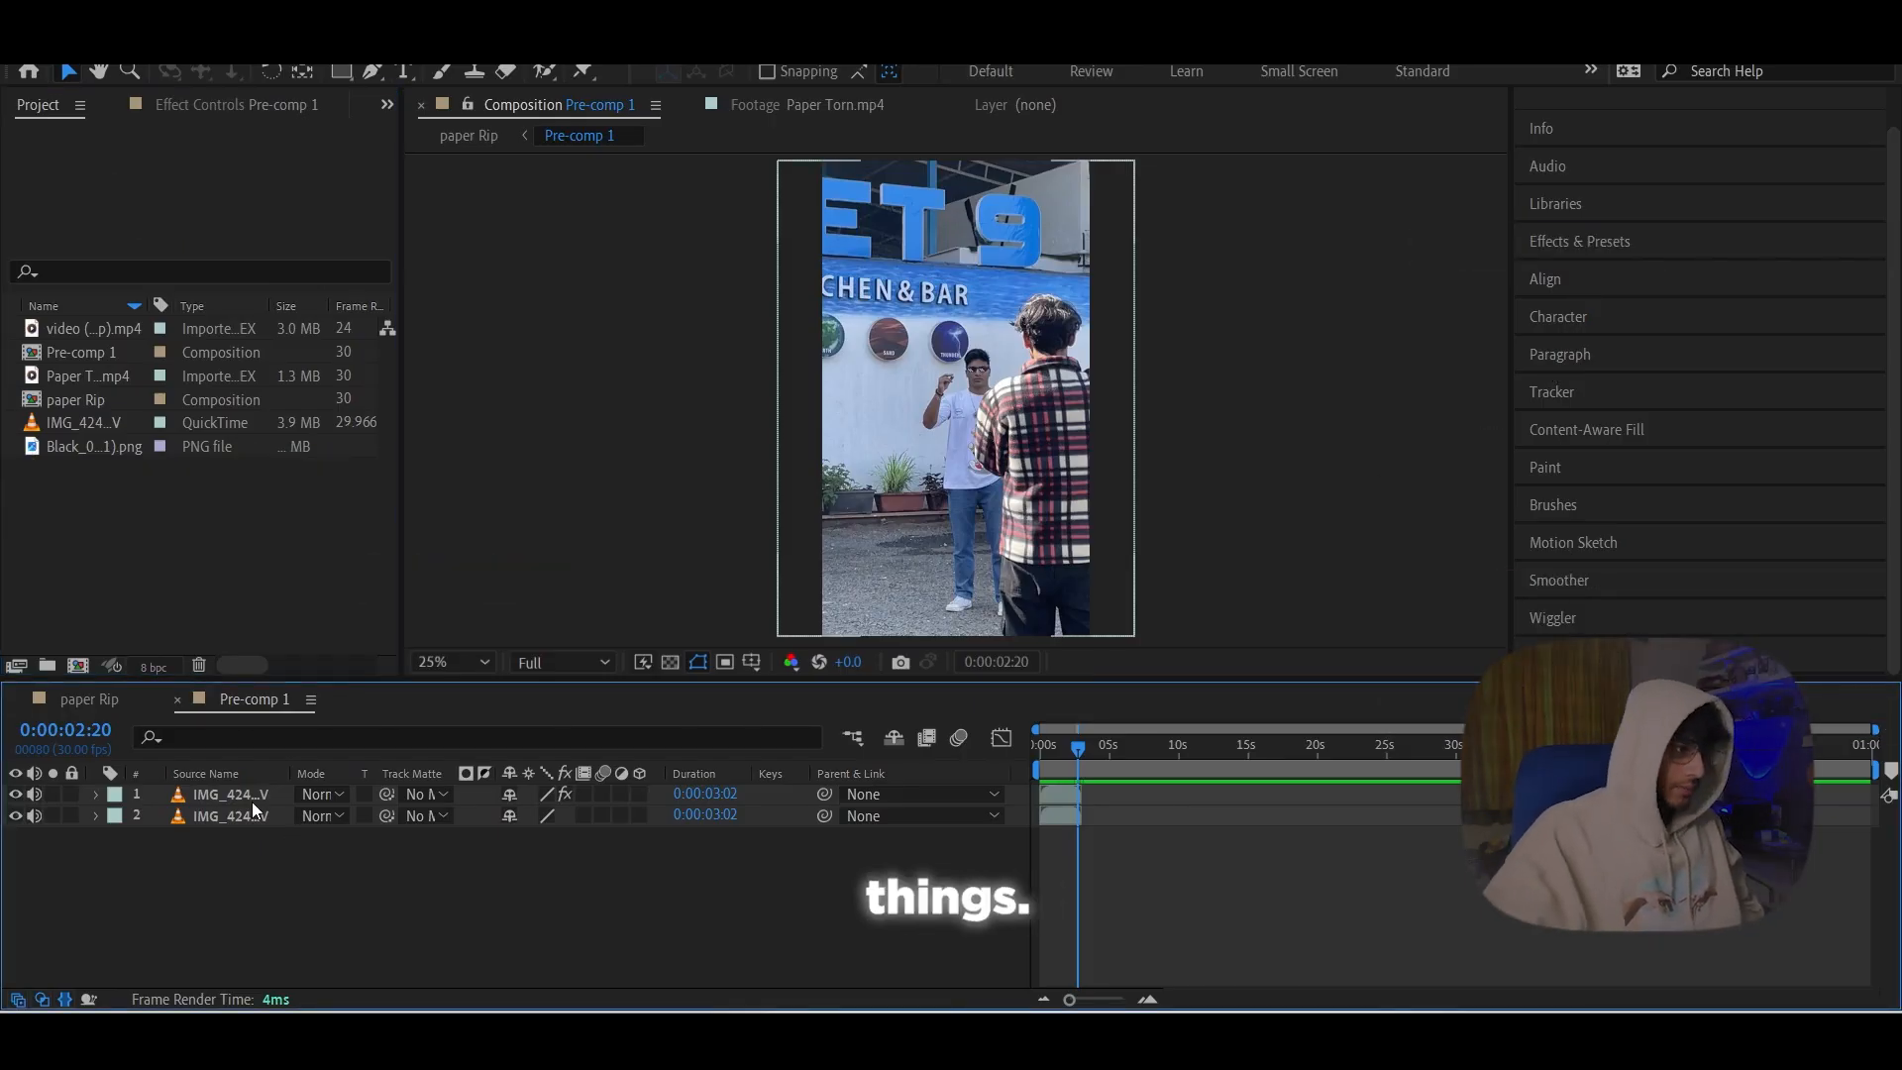
Step: Hide layer 2 so only the cut-out person shows over black, then search for Keylight
left_click(228, 815)
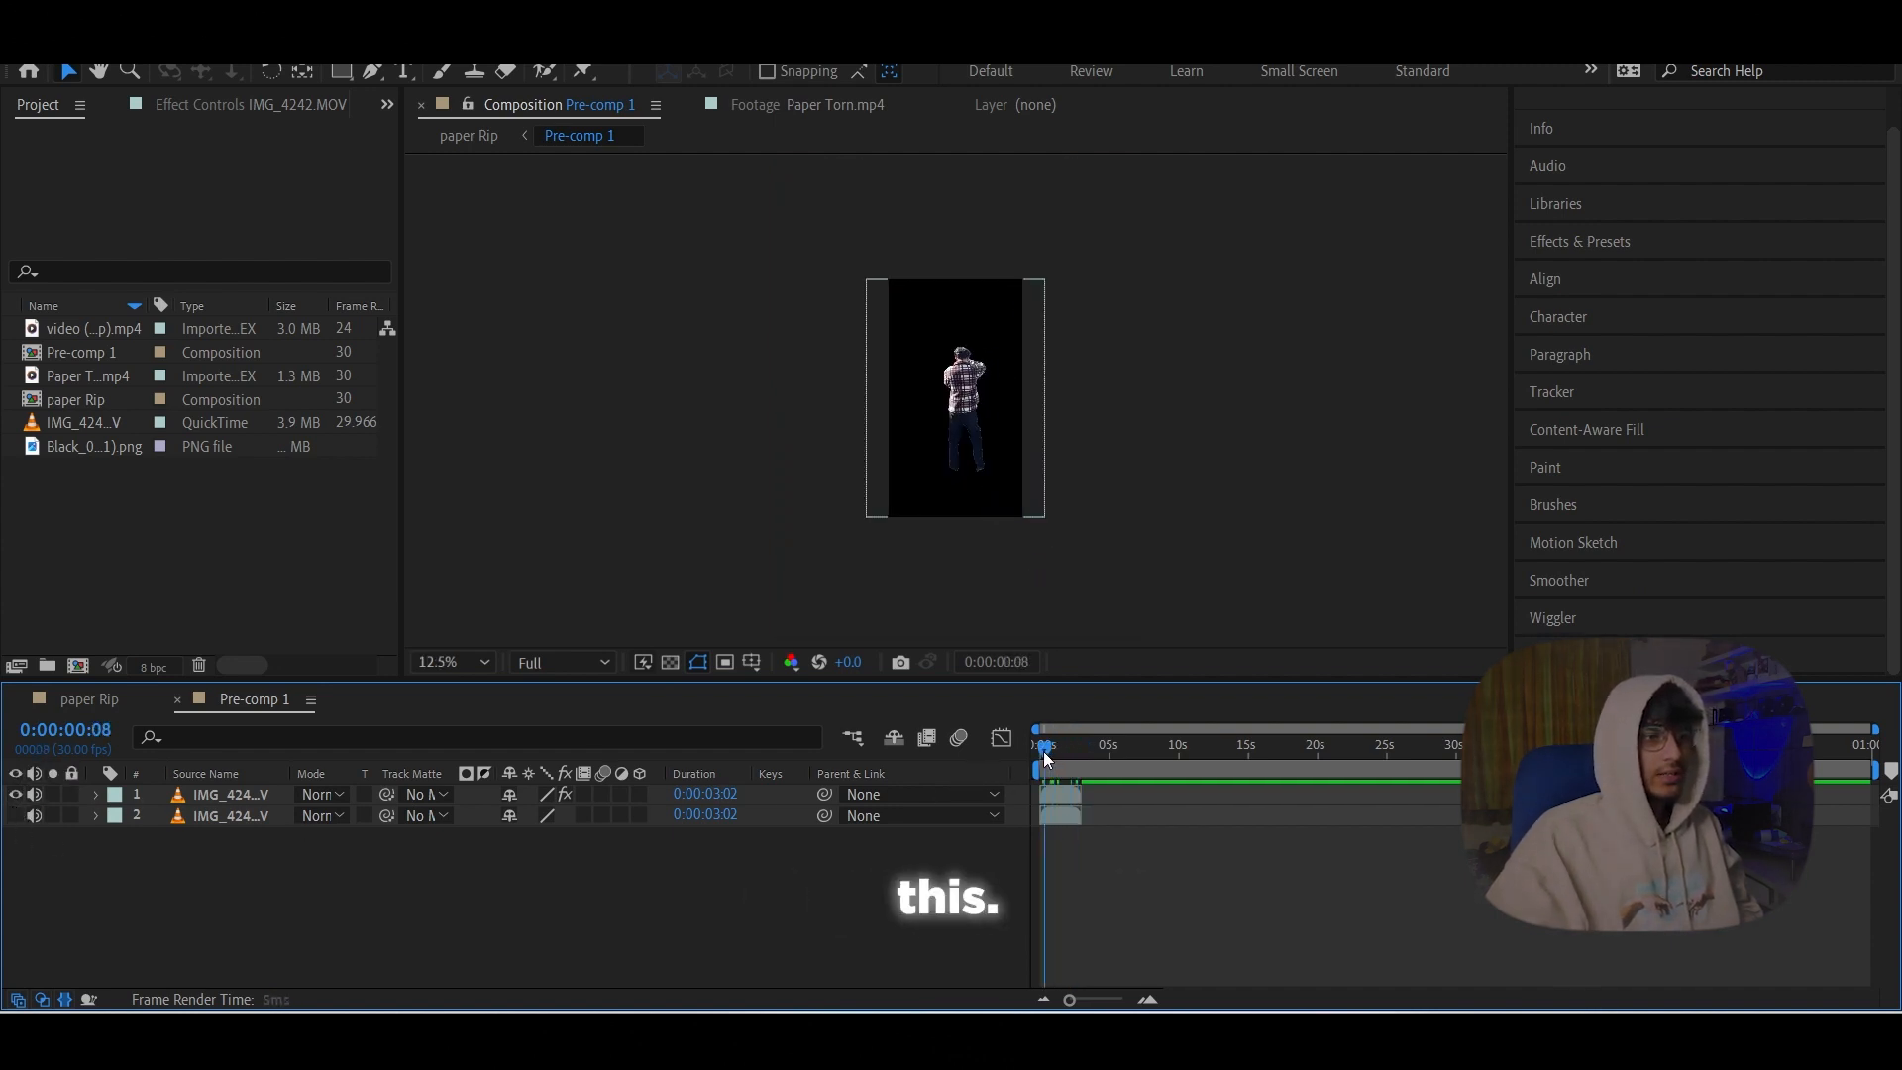
double_click(82, 375)
type("keyli")
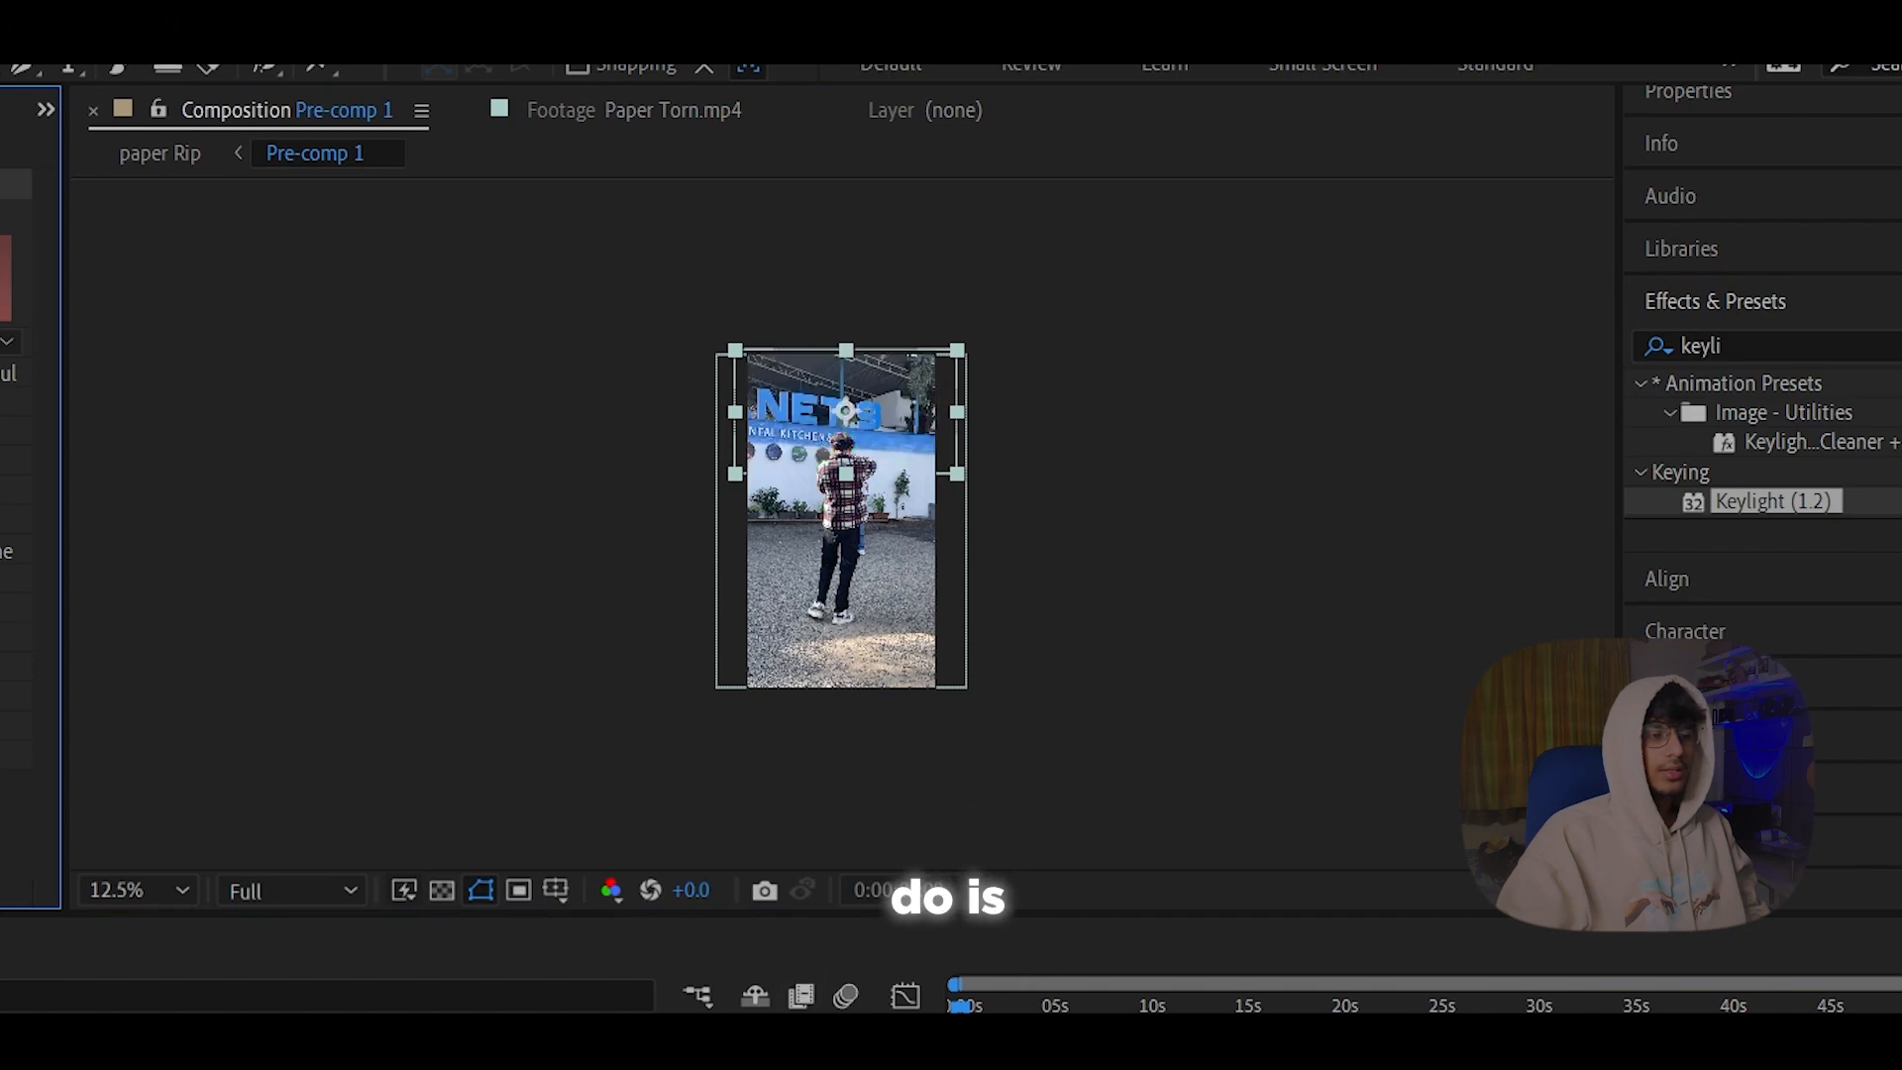
Step: Apply Keylight (1.2) to Paper Torn.mp4, eyedrop the green as Screen Colour, and stretch the layer to about 5:29
double_click(1773, 501)
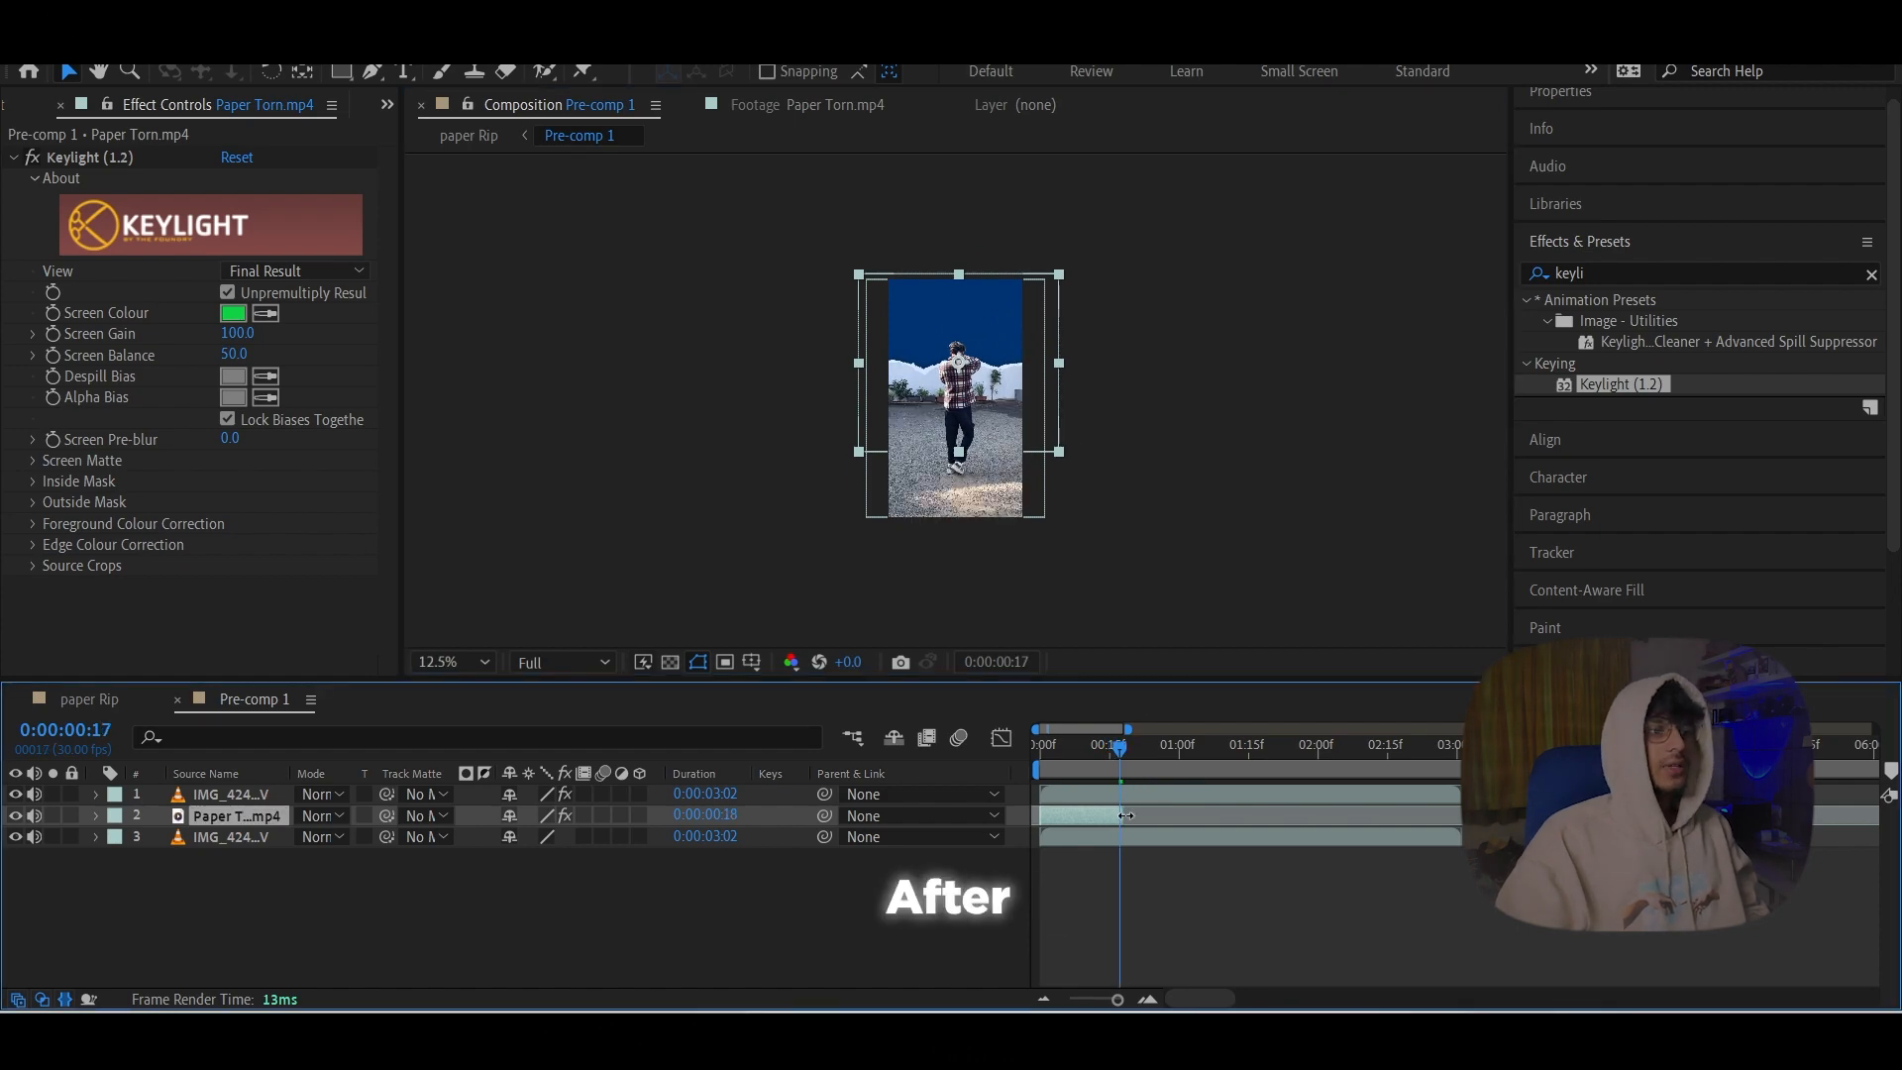
left_click(1109, 104)
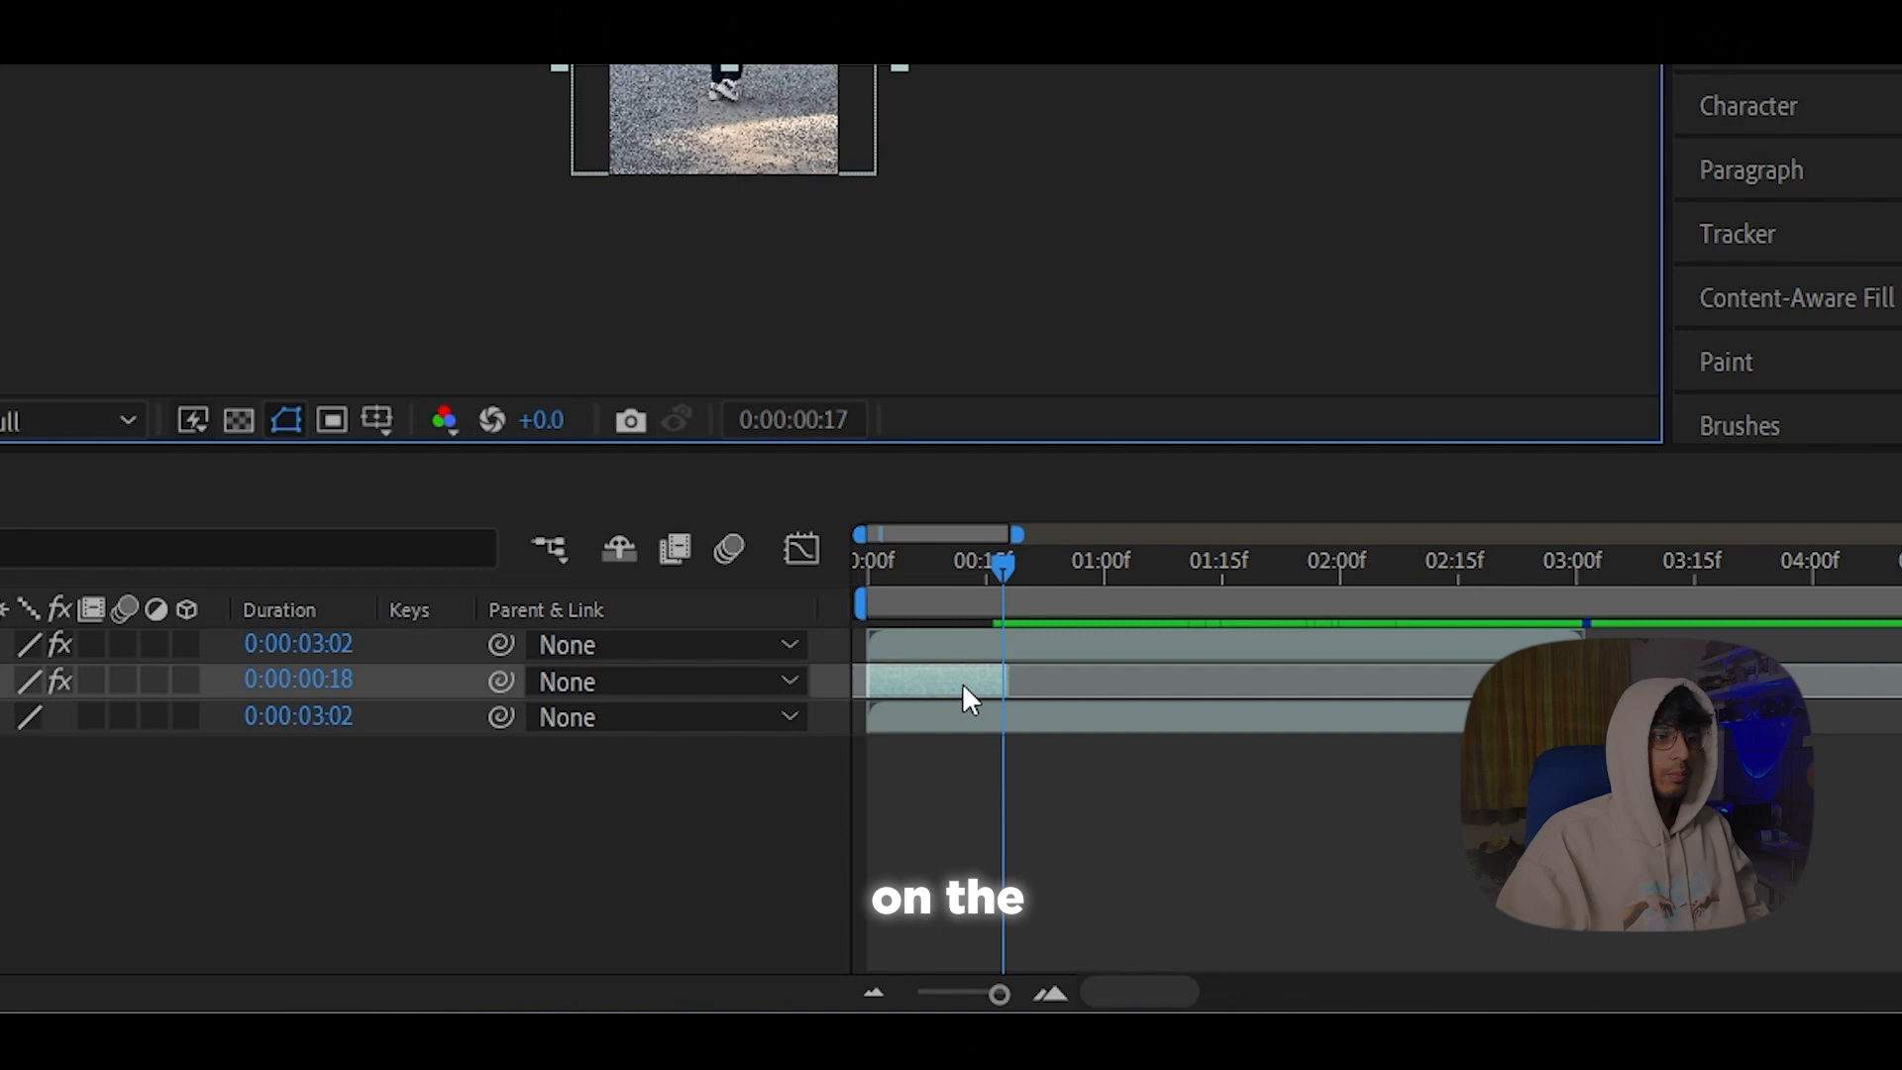
right_click(971, 692)
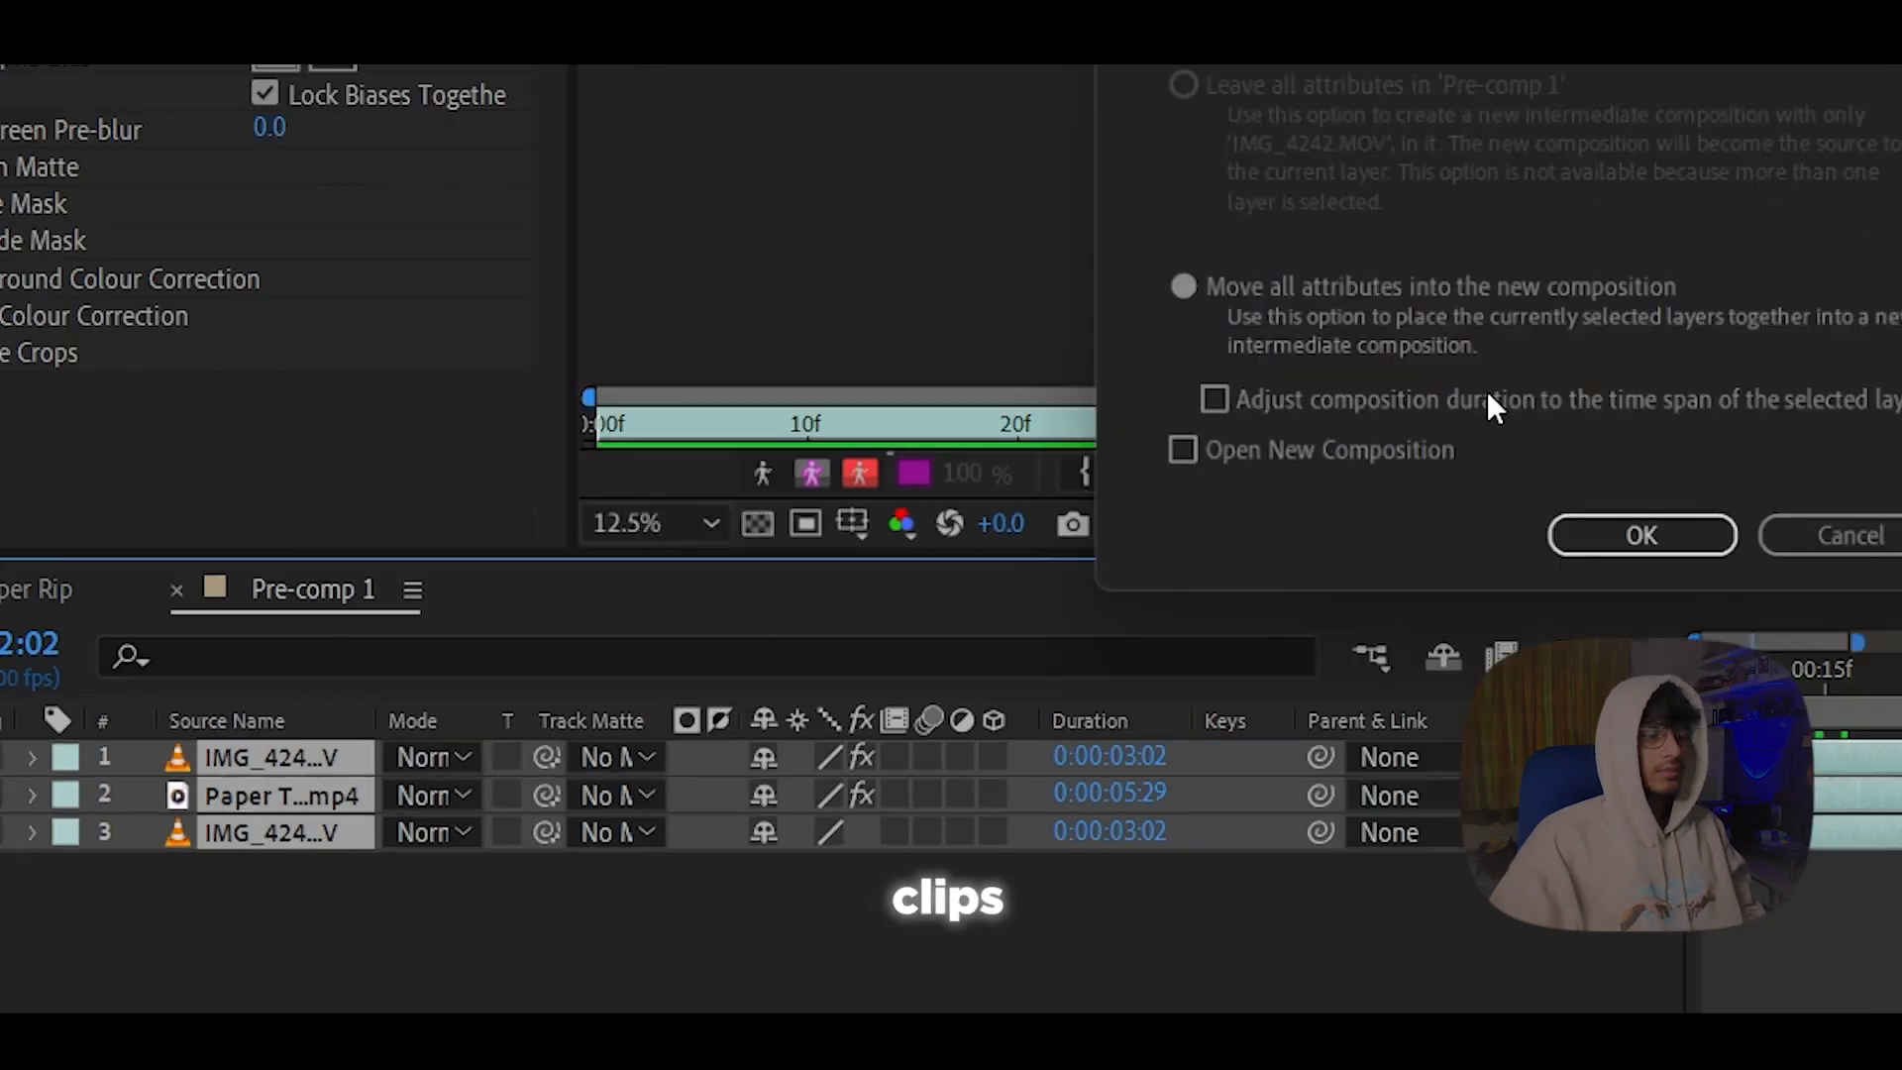
Step: Pre-compose the selected layers into Pre-comp 2, moving all attributes into the new composition
left_click(1642, 535)
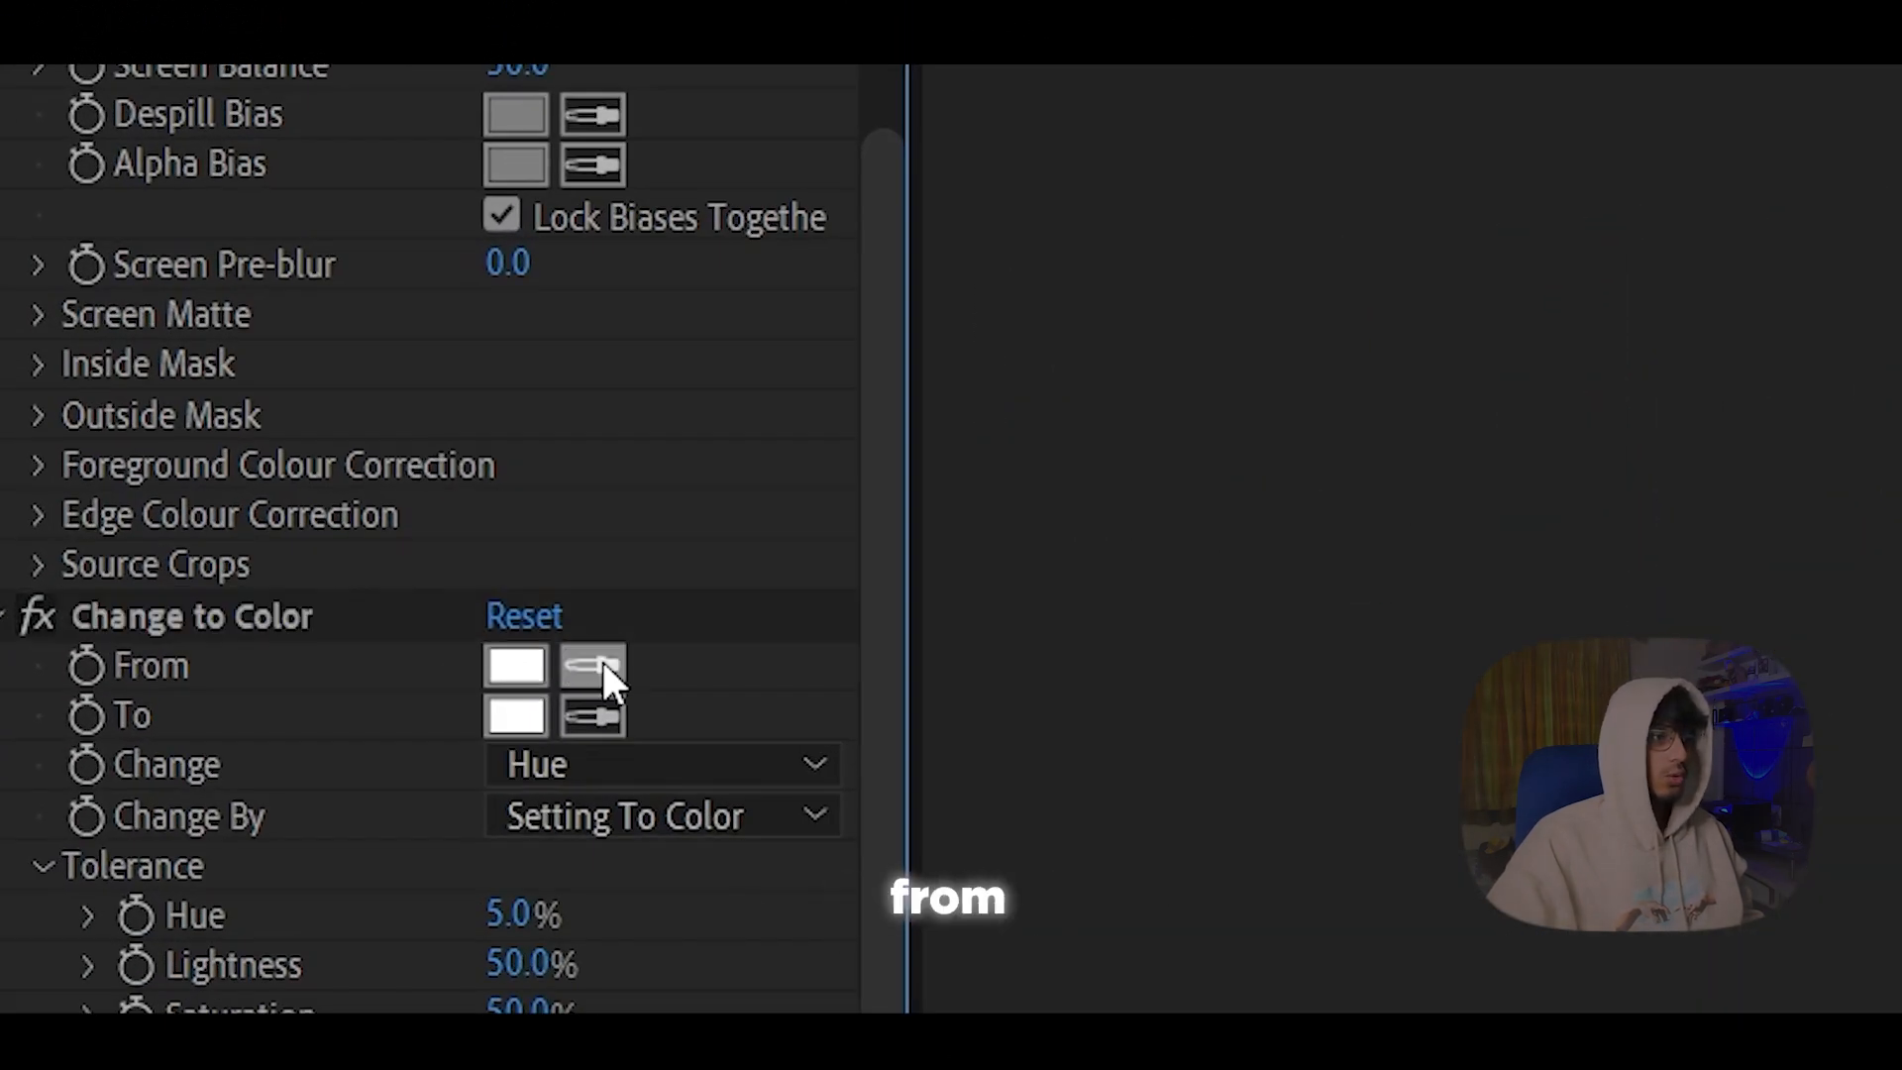
Step: With Change to Color, eyedrop the blue above the tear as From, set To green, and change Hue & Saturation
left_click(515, 715)
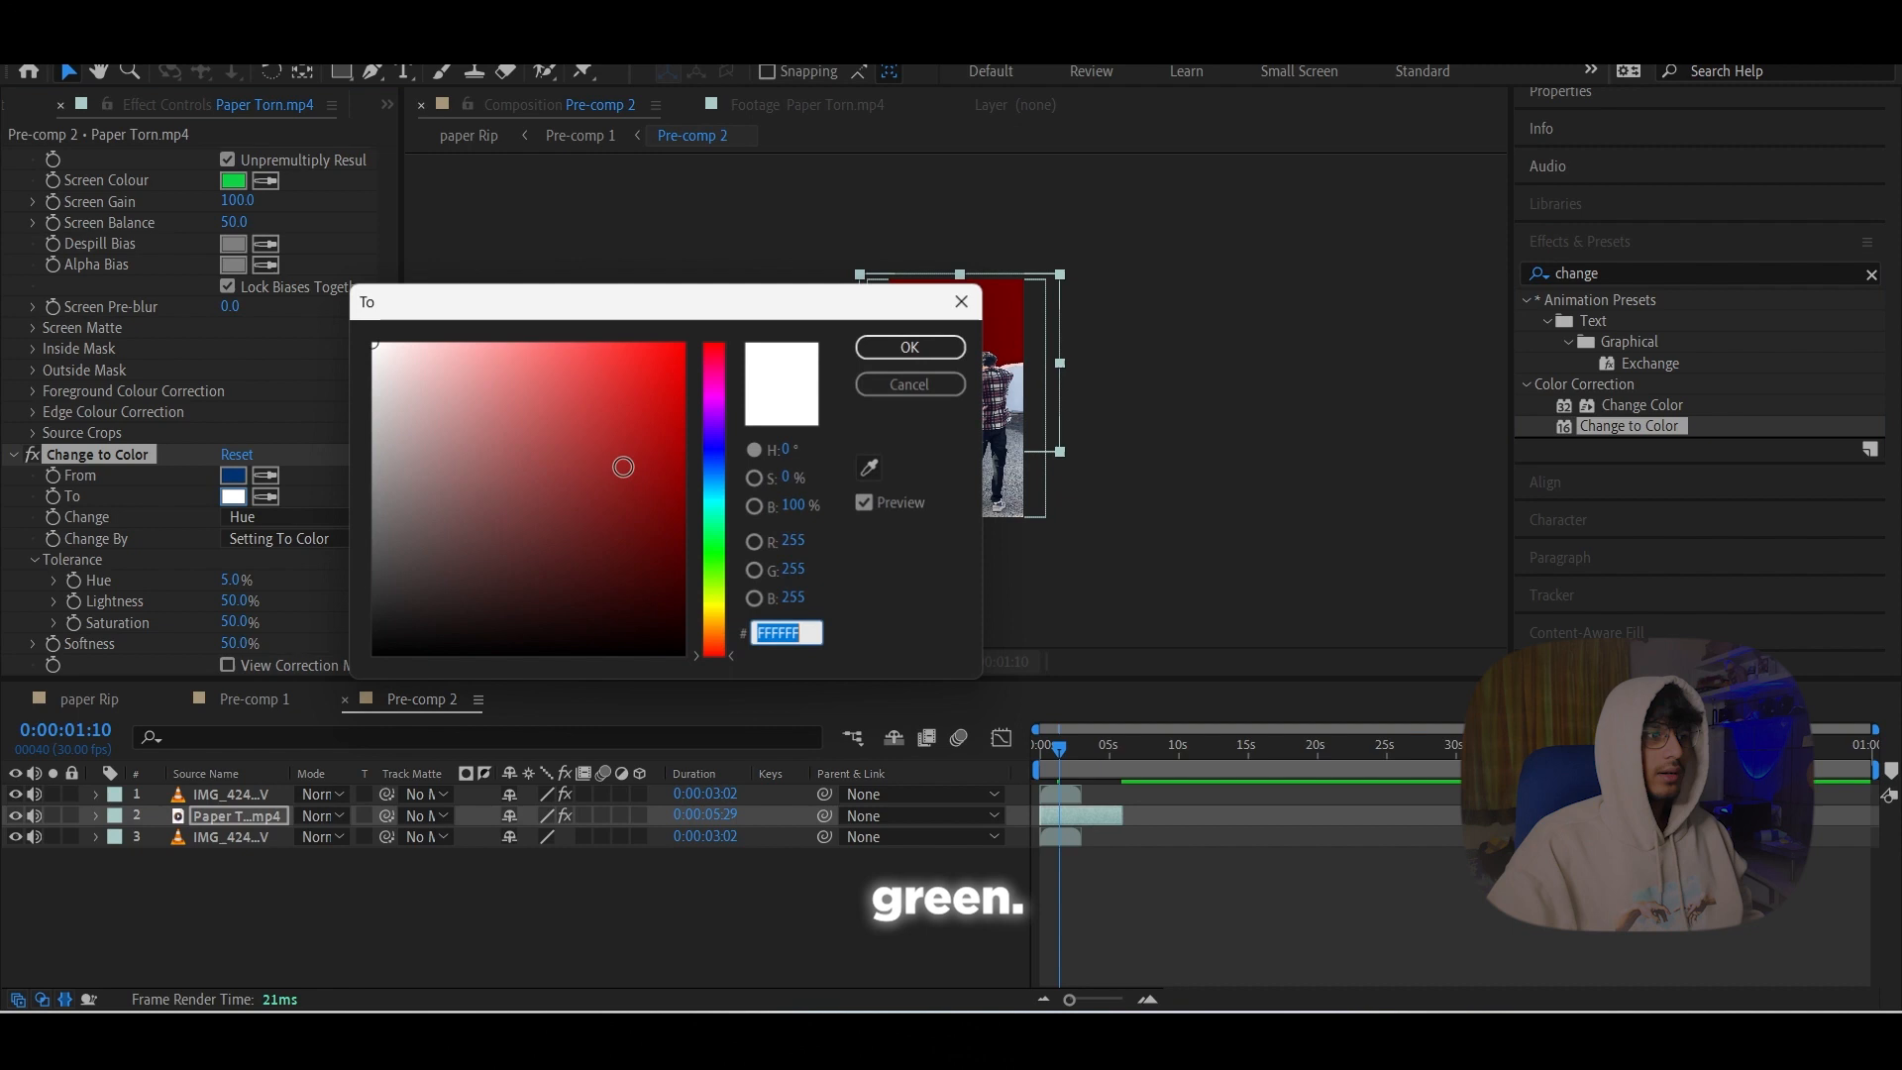
left_click(909, 346)
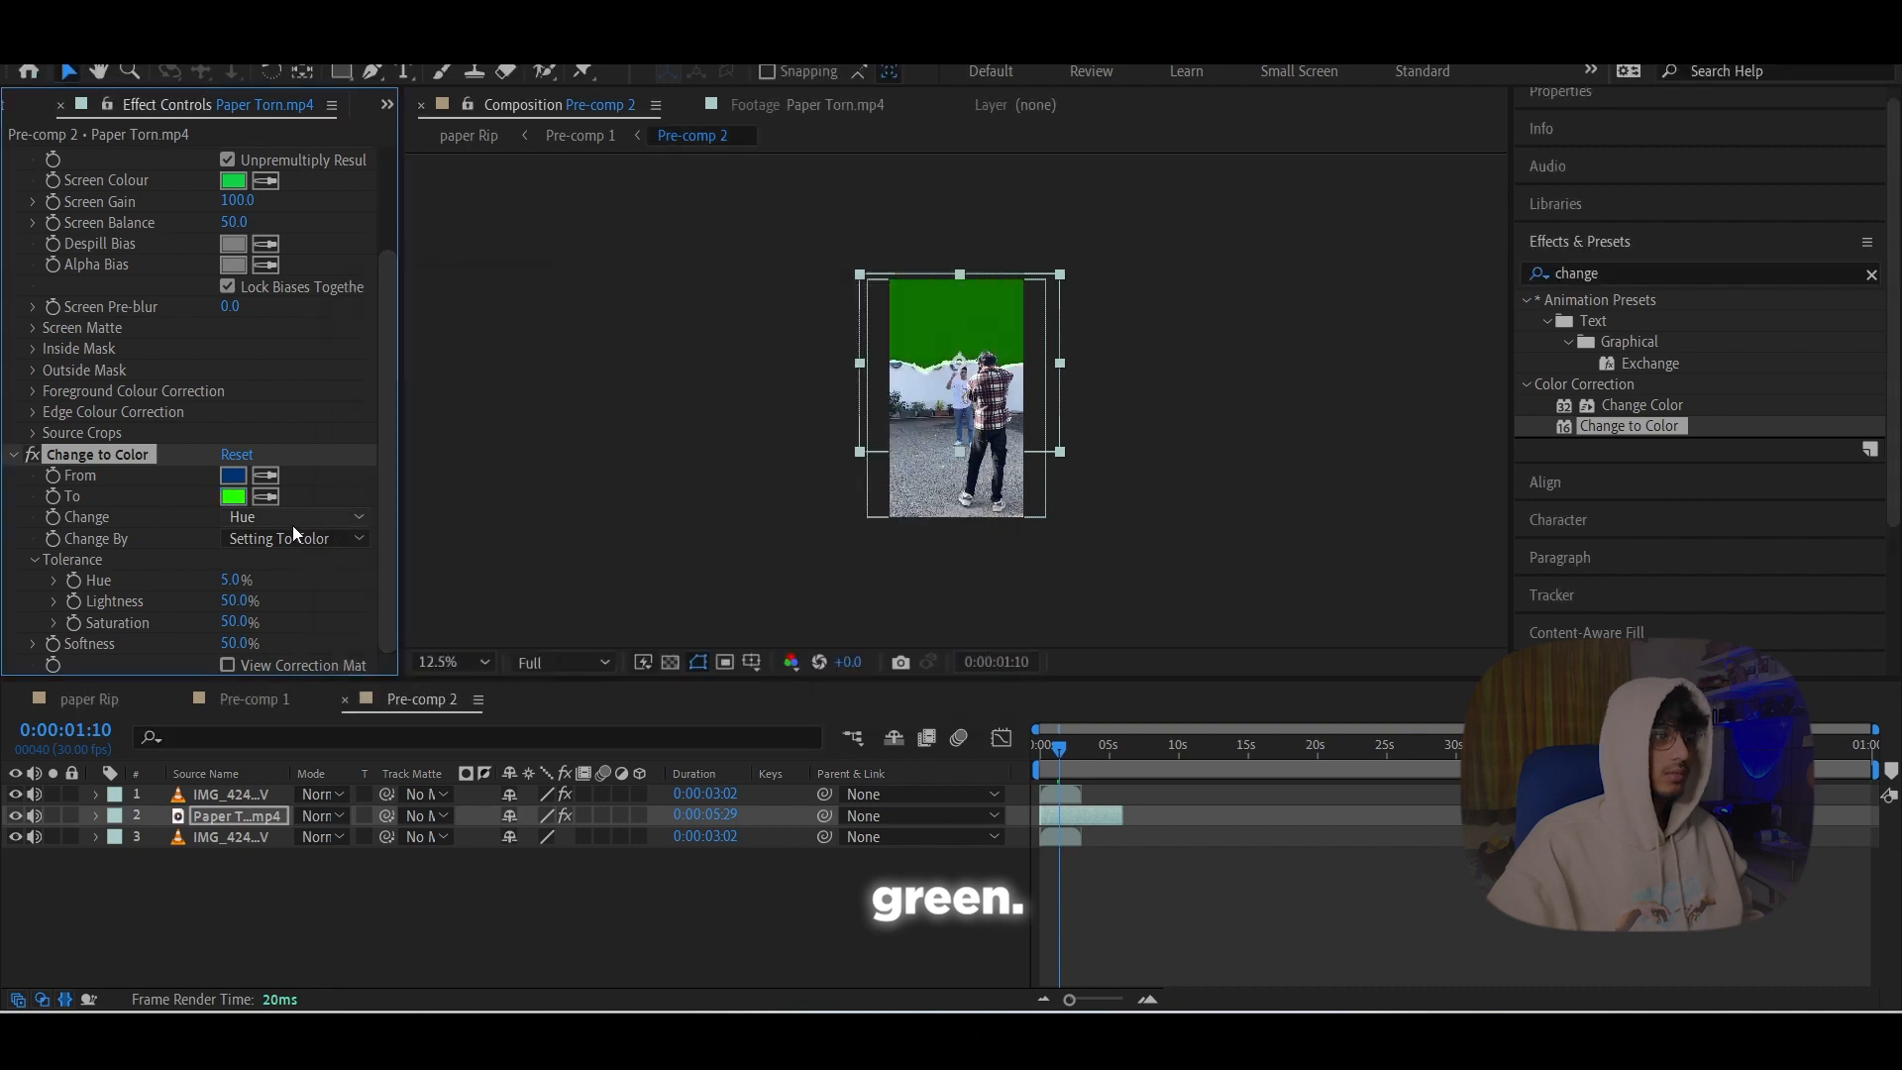
left_click(296, 515)
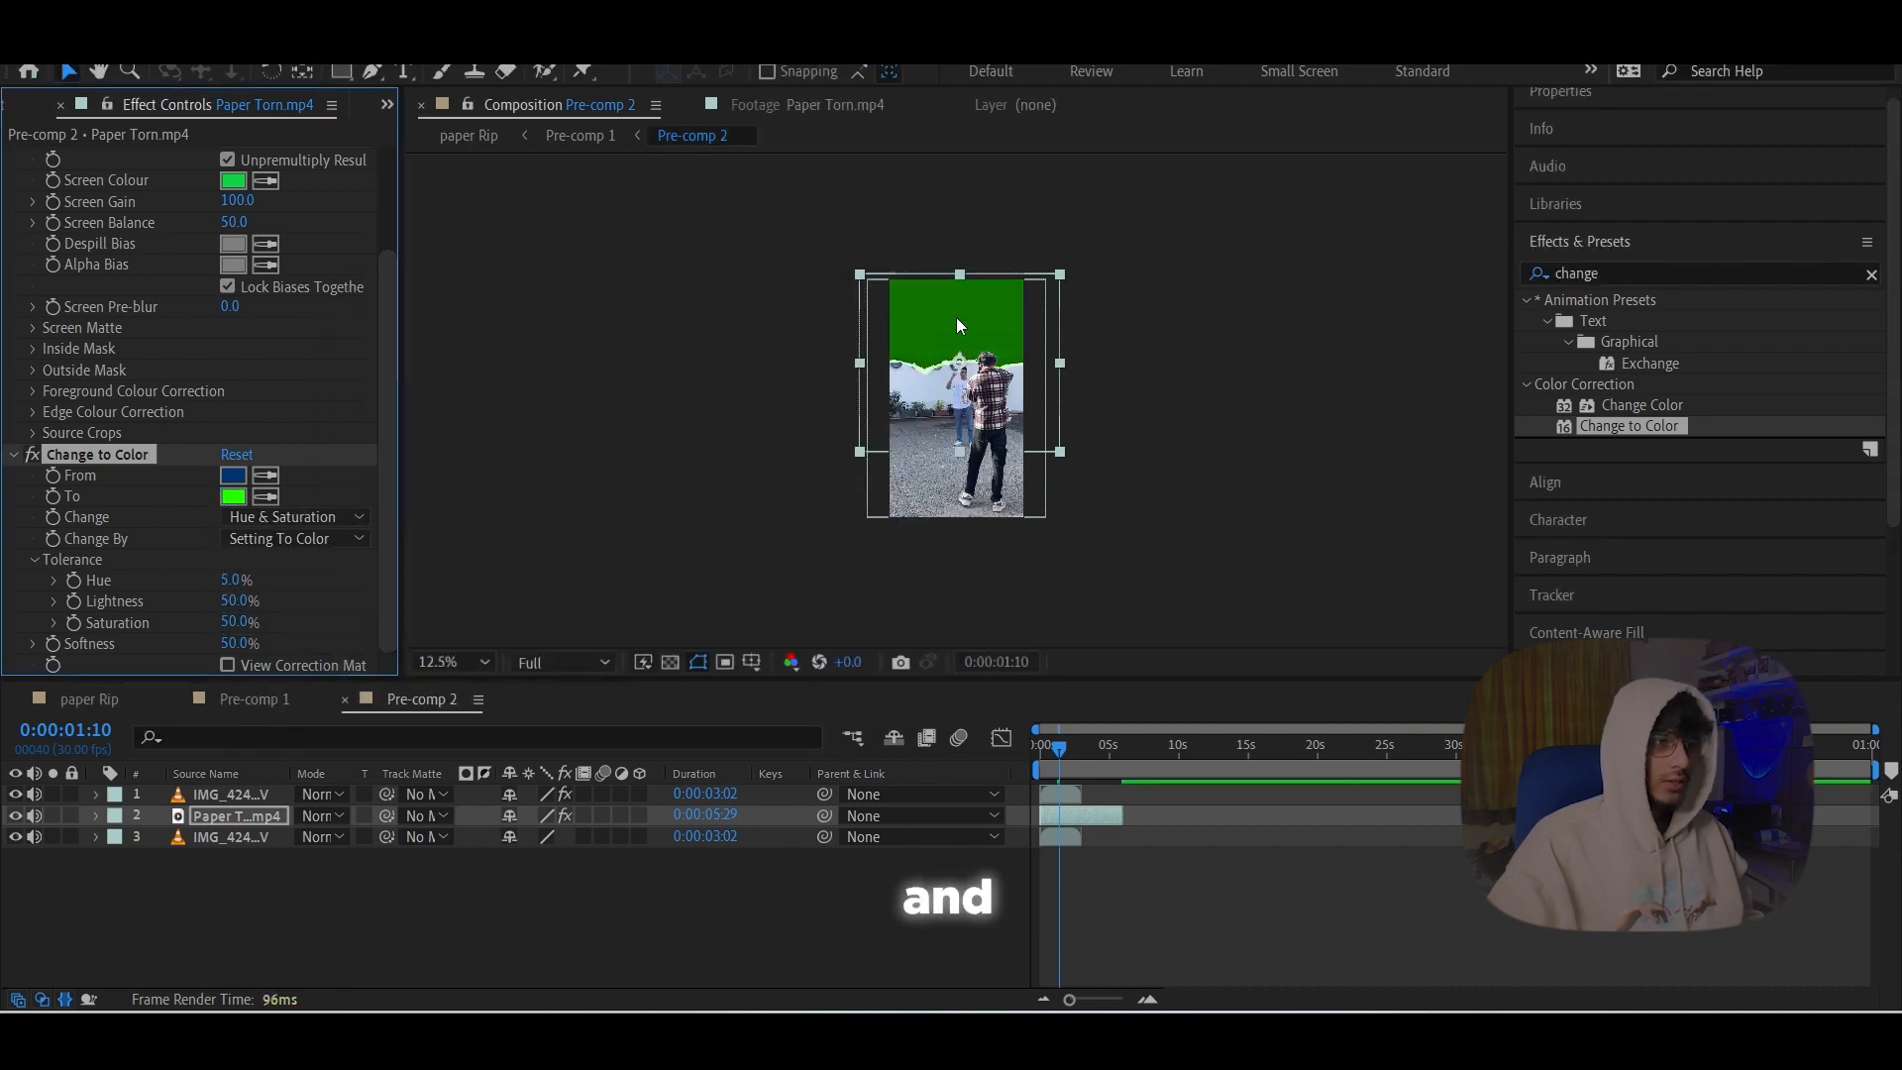
left_click(443, 660)
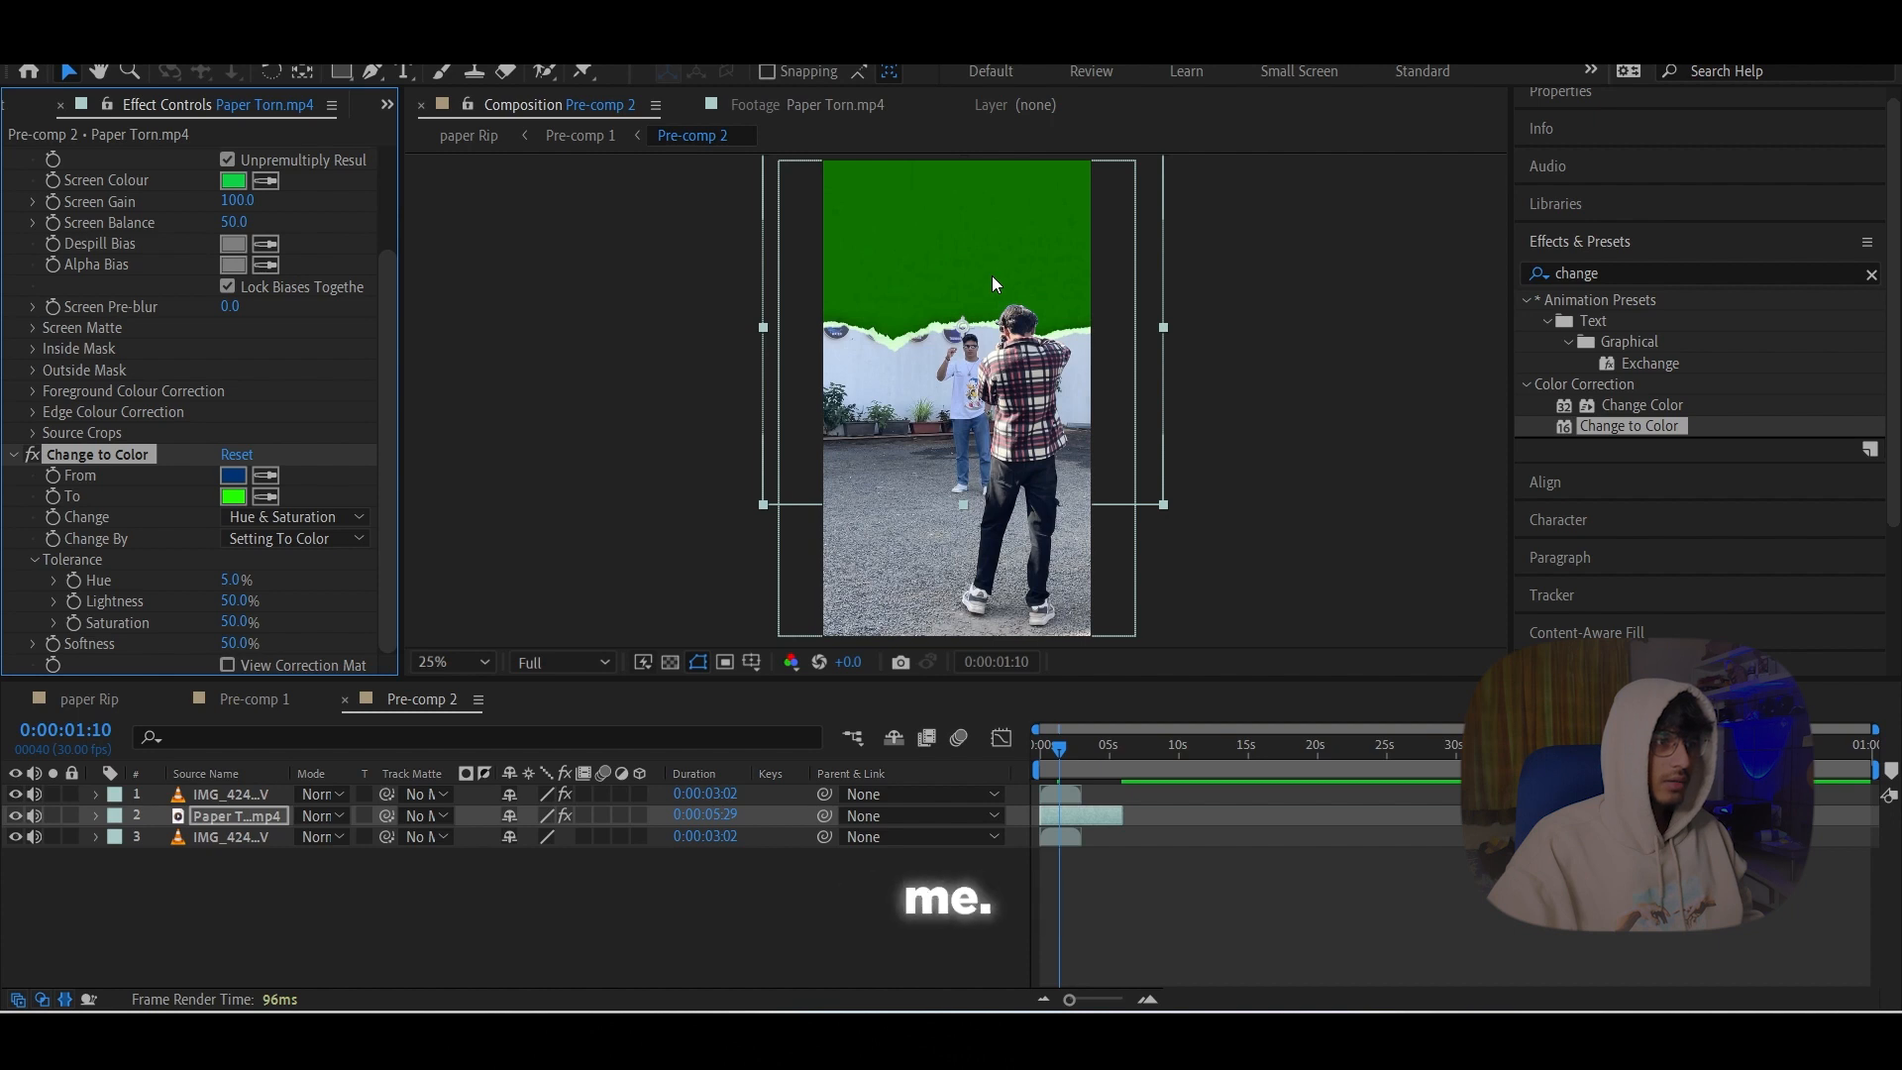
Step: Fine-tune the replacement green so the area above the tear reads as a clean key colour
left_click(232, 496)
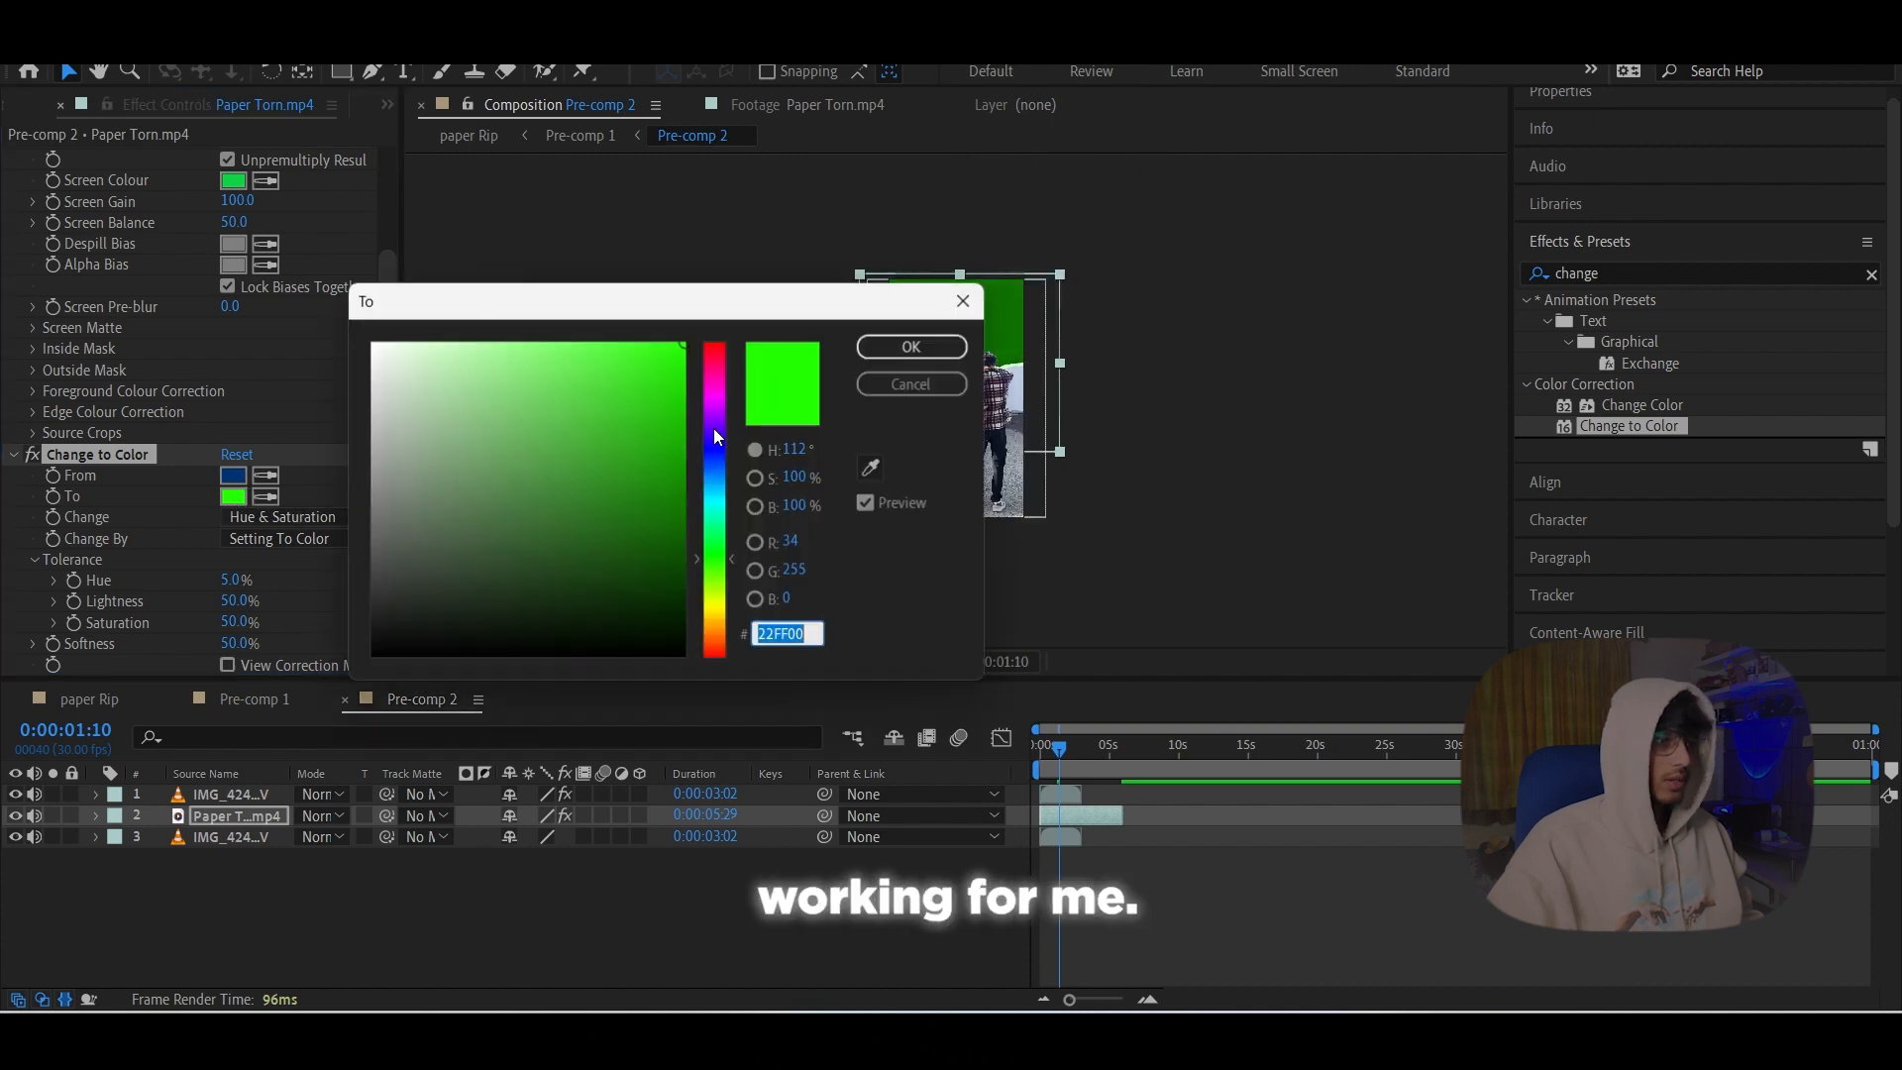
left_click(909, 347)
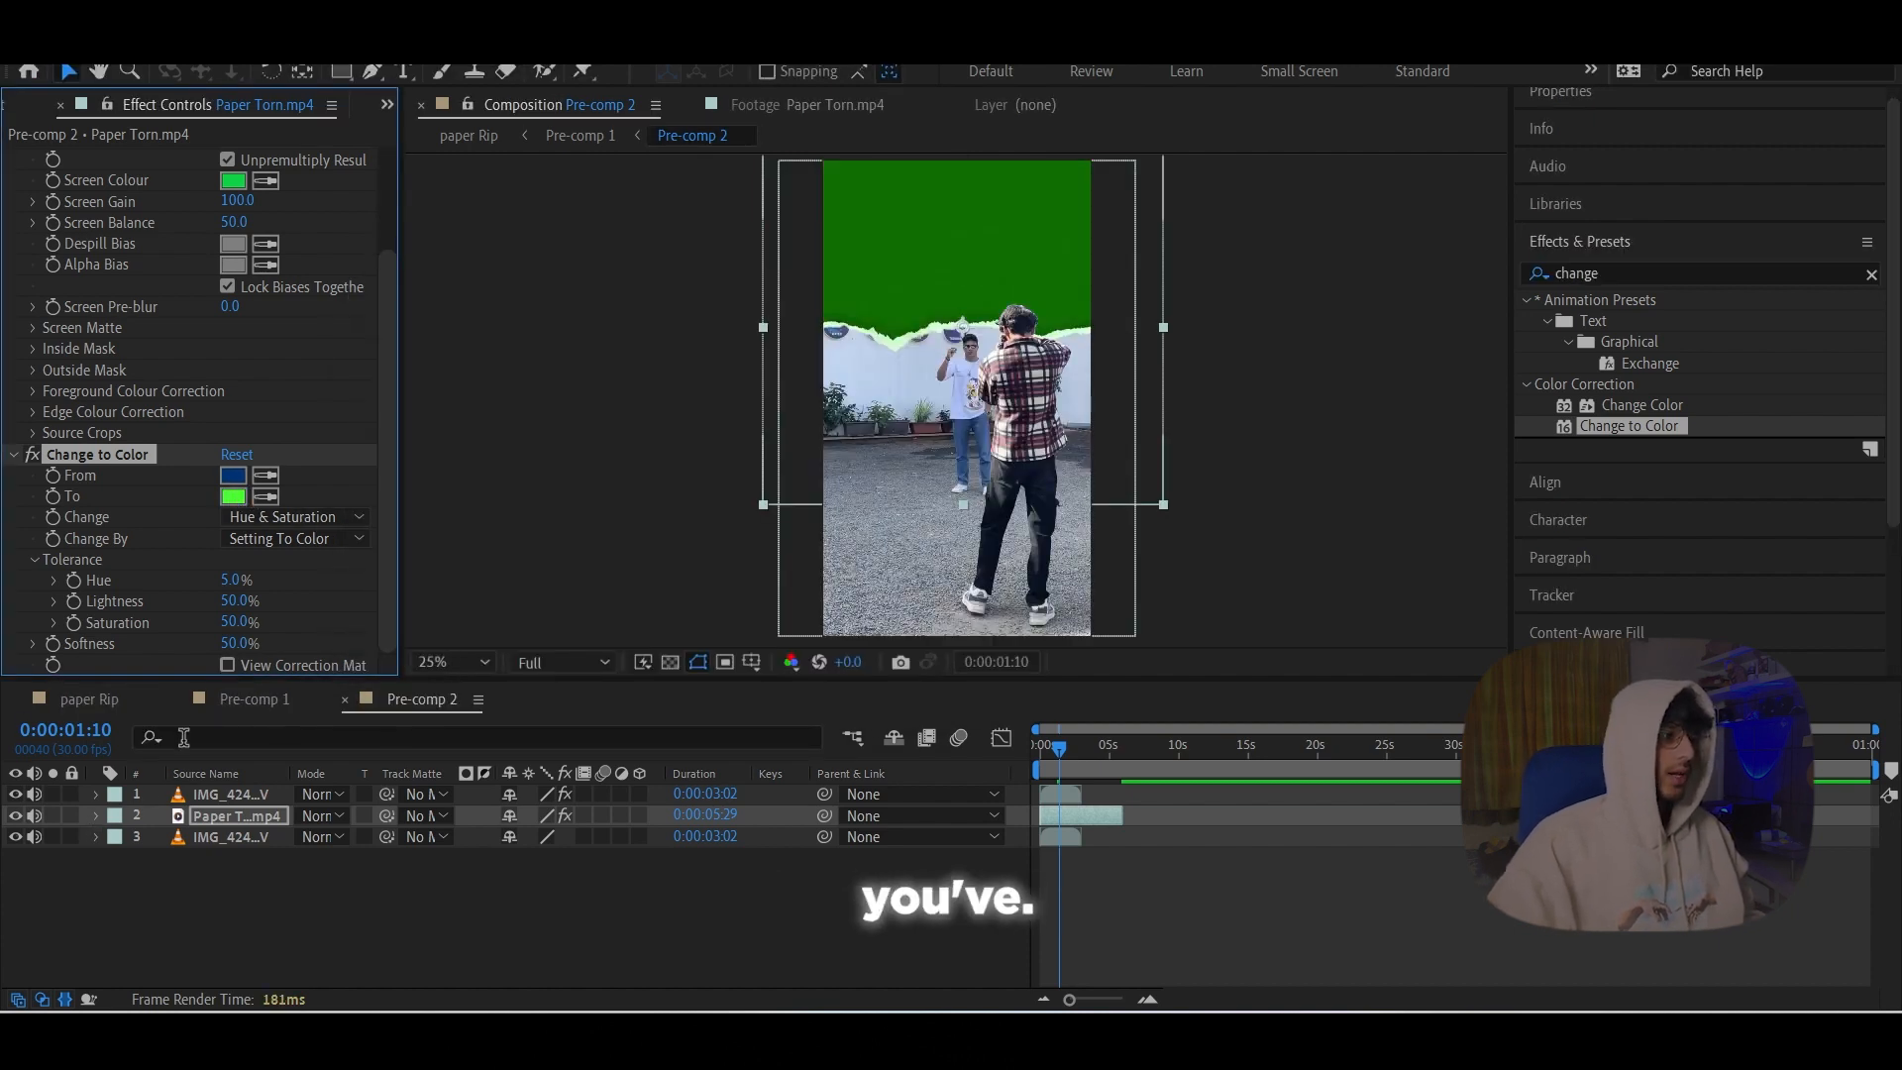
left_click(255, 699)
type("keylight")
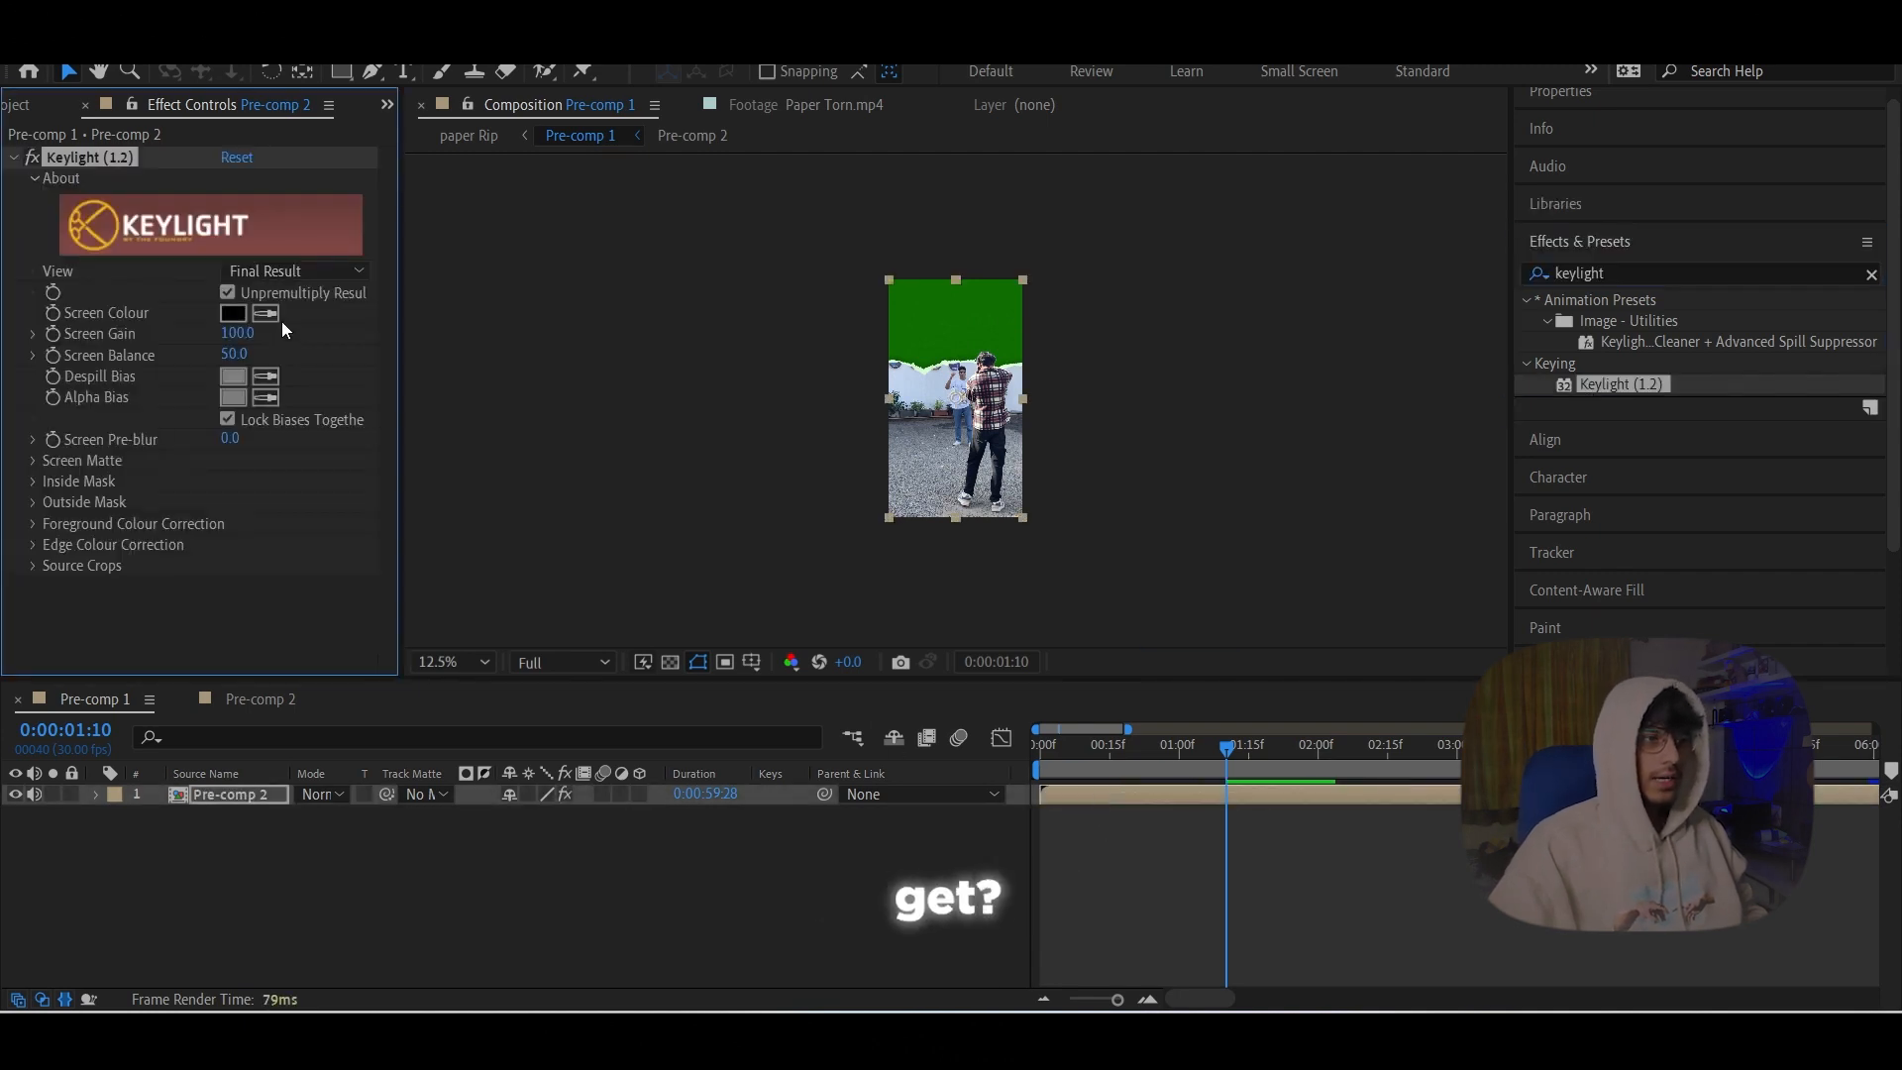
Step: Eyedrop the green above the tear as Keylight's Screen Colour on Pre-comp 2 and scrub ahead to check the key
left_click(233, 313)
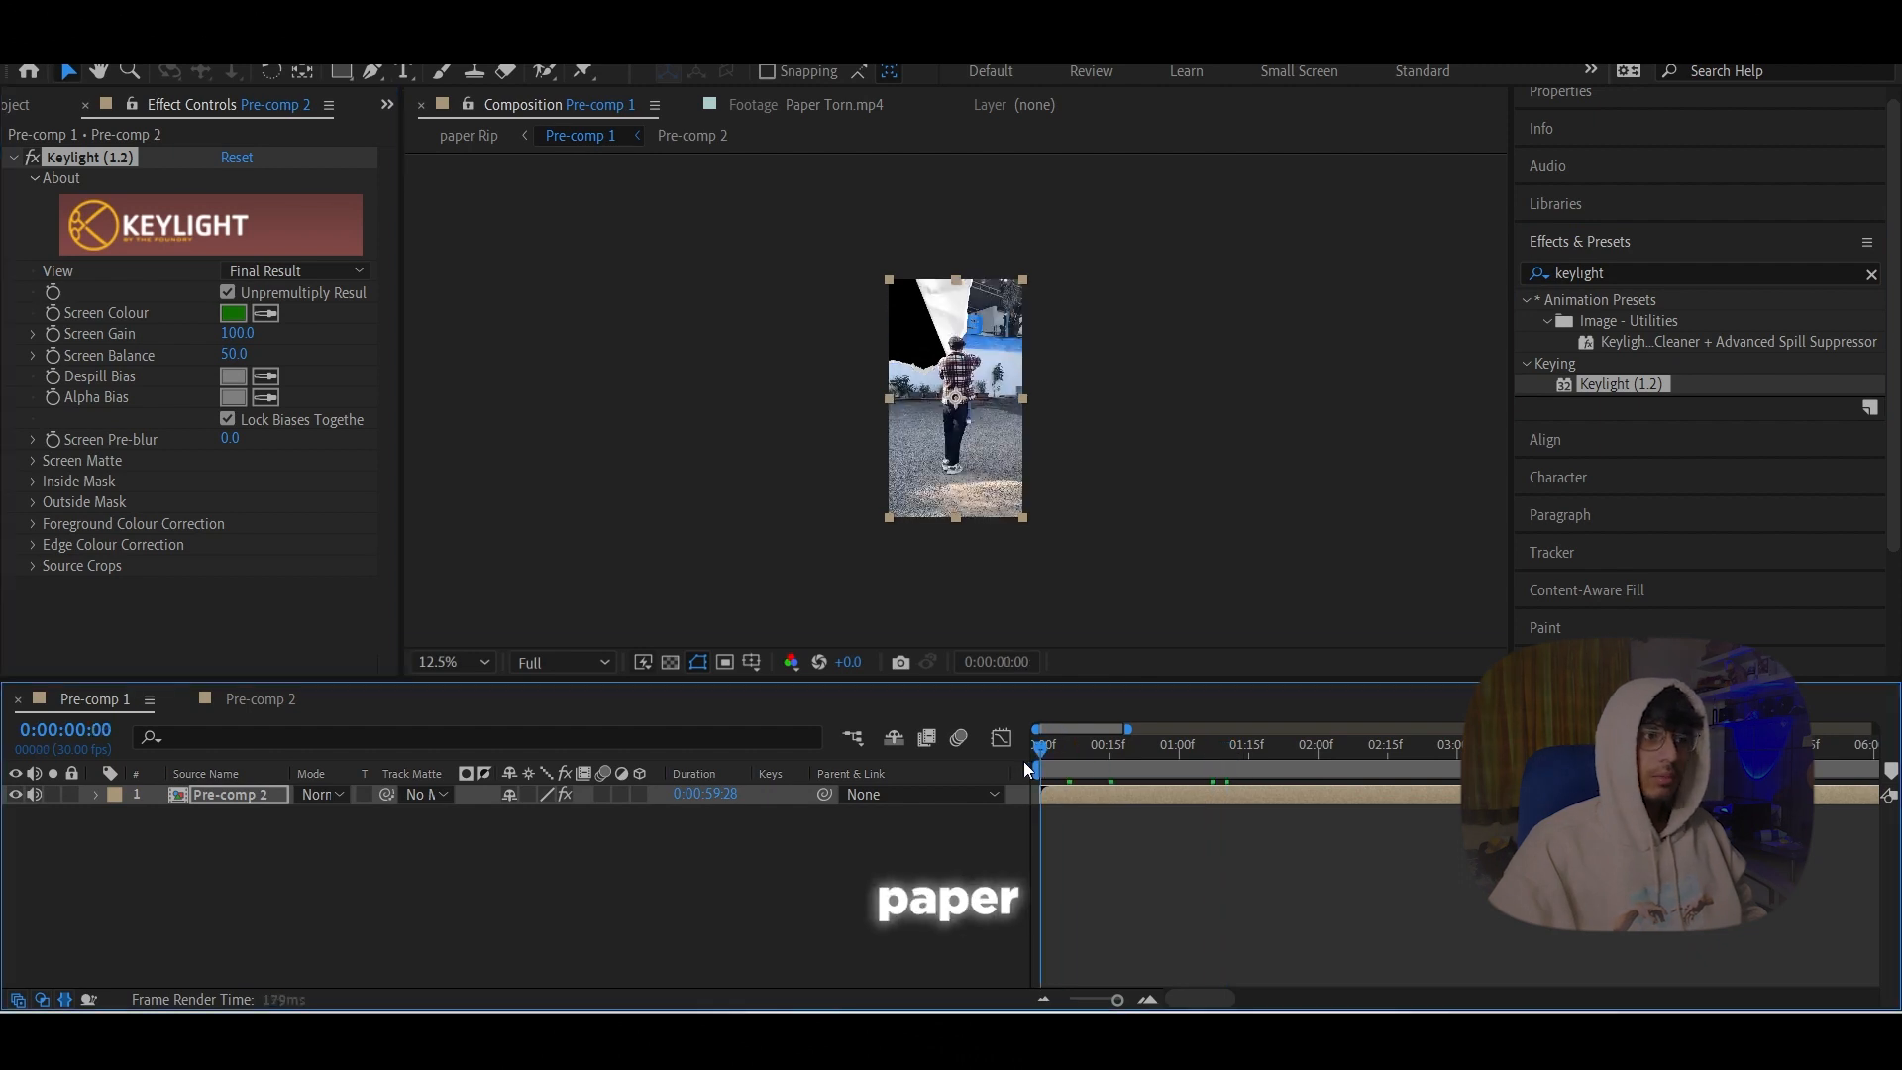
left_click(1080, 744)
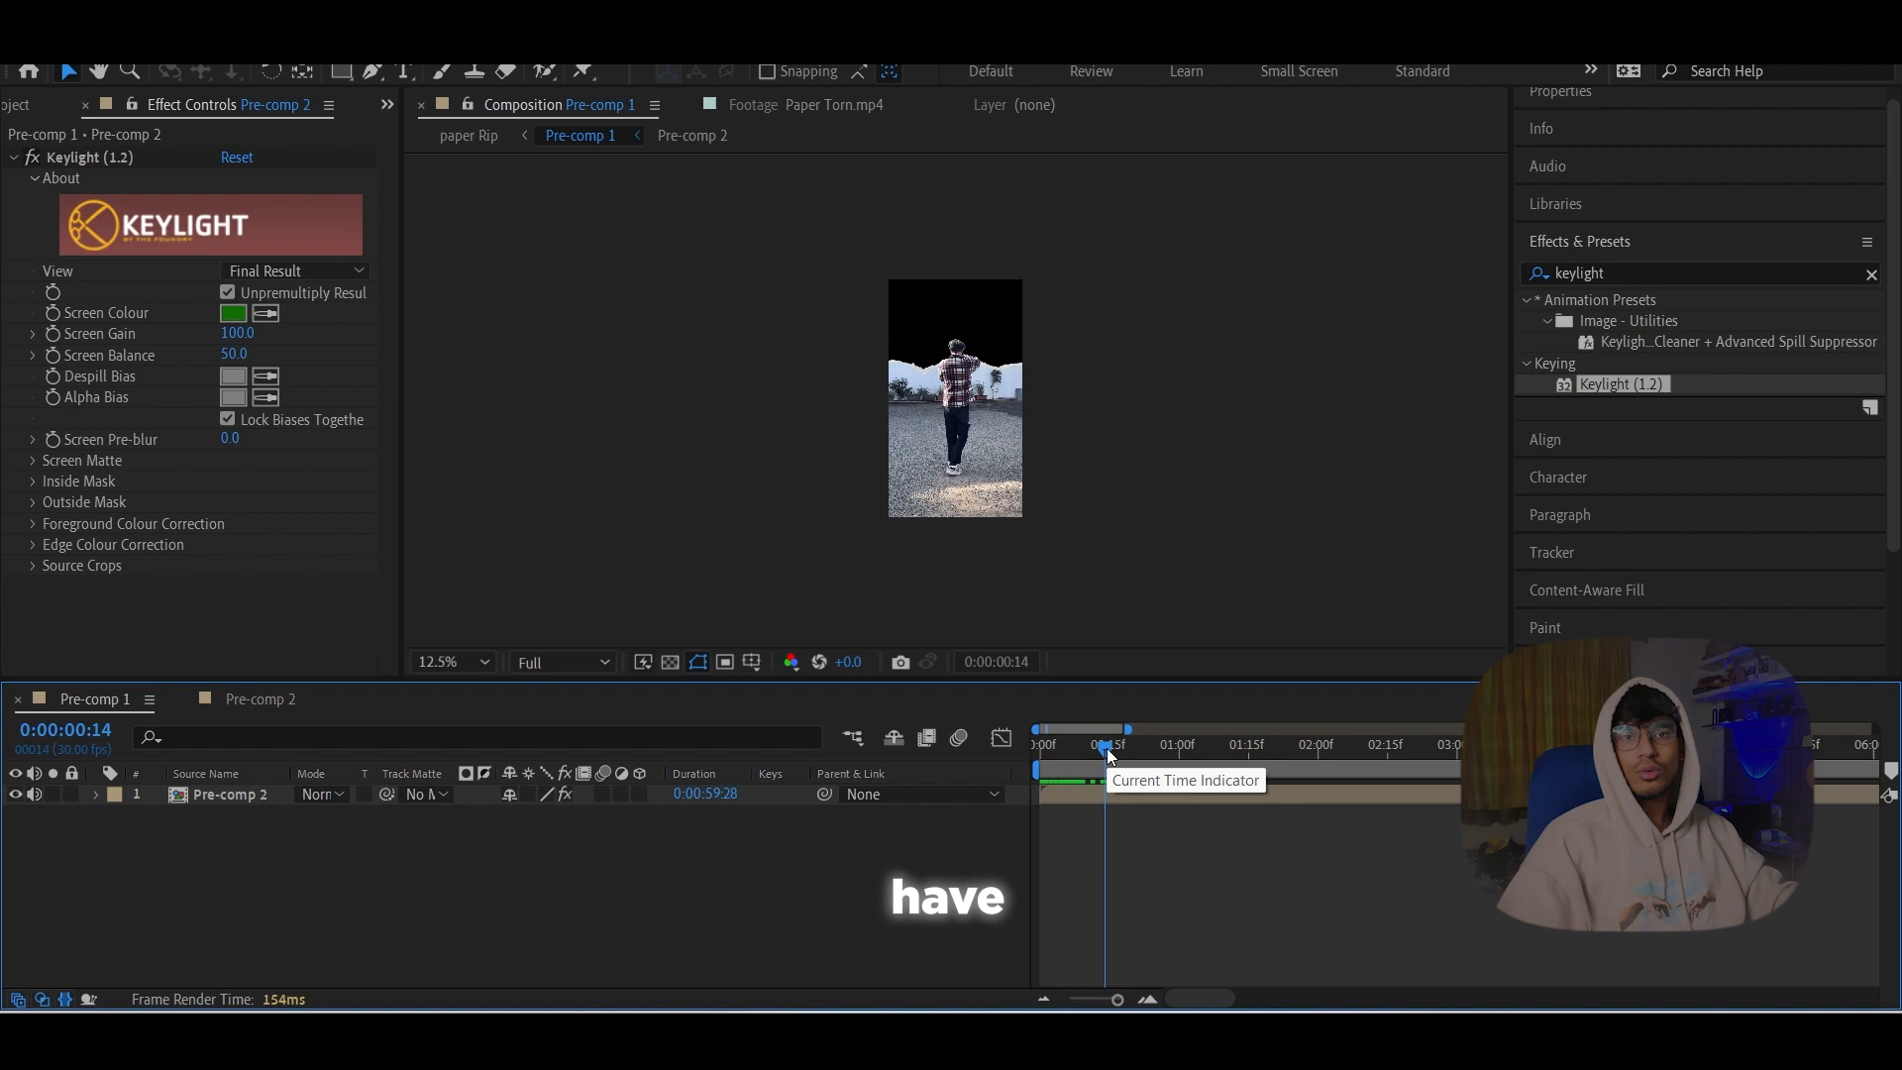
mouse_move(816, 767)
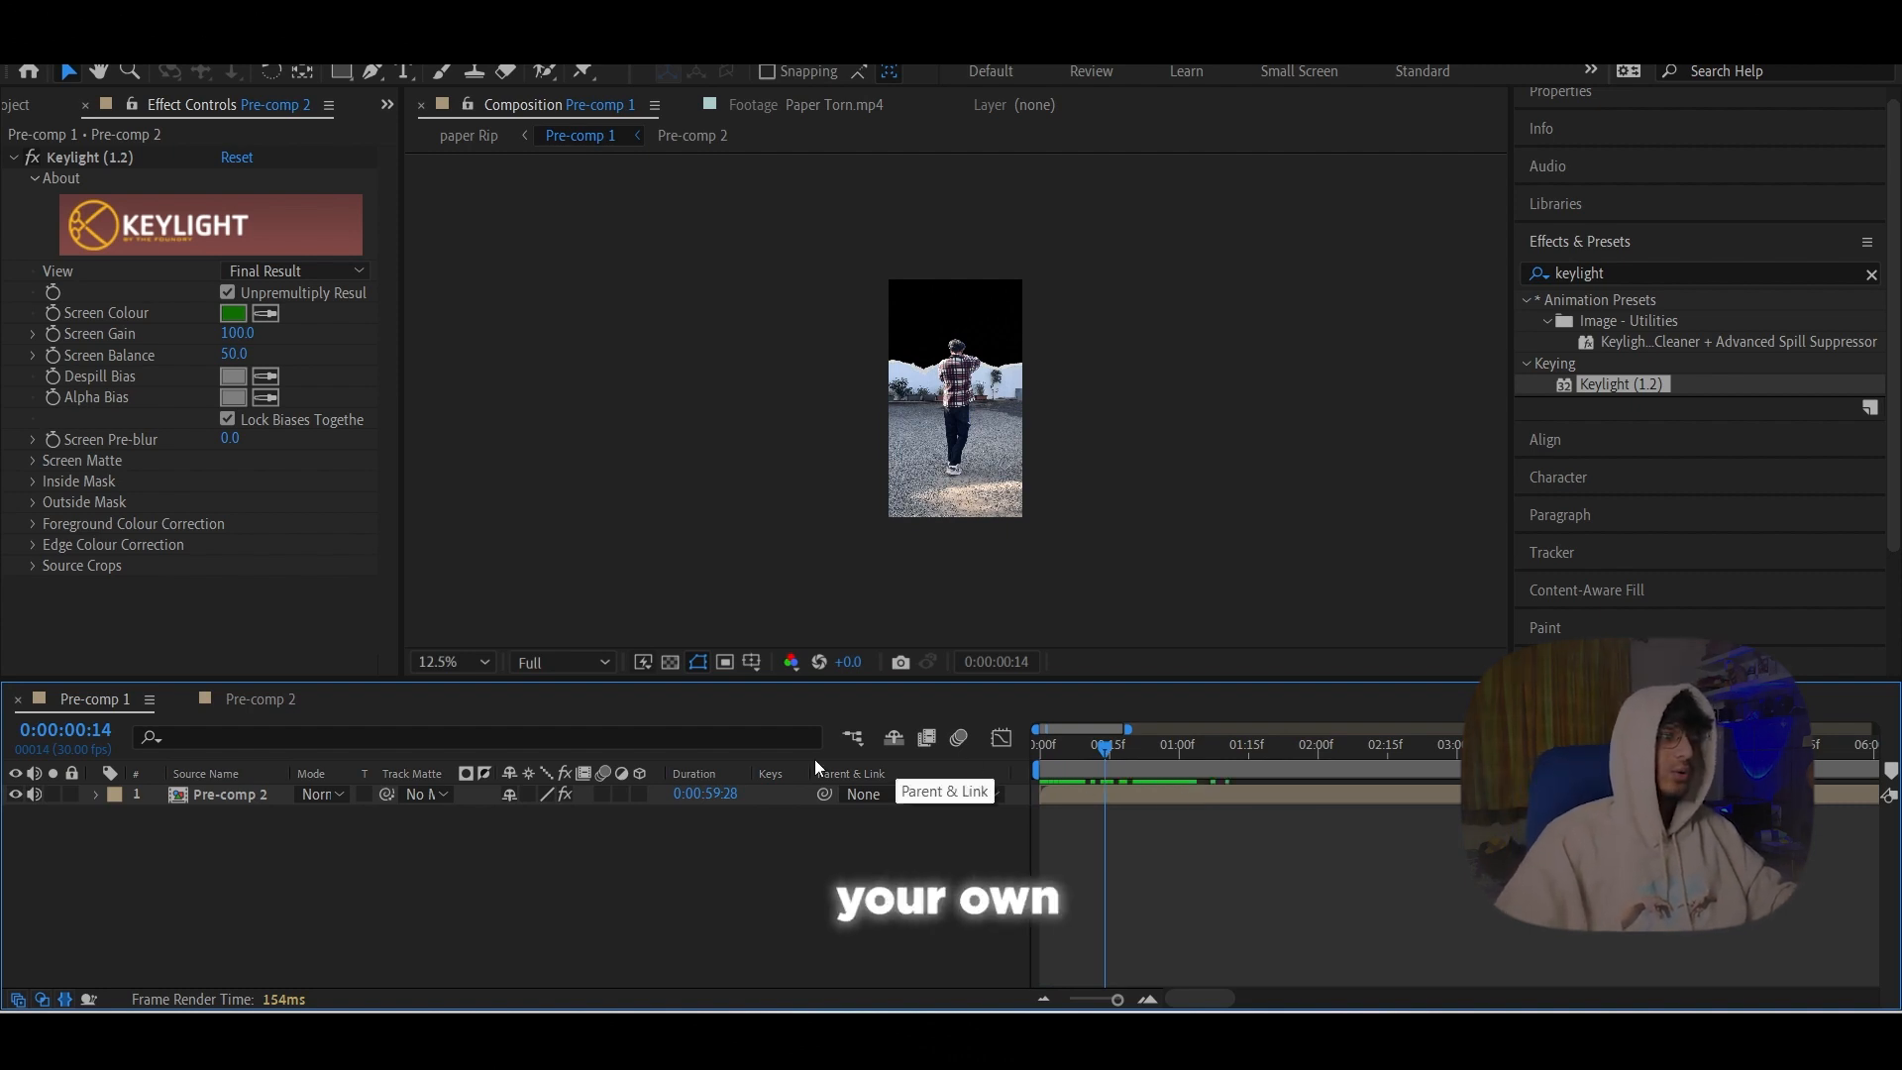
mouse_move(321, 852)
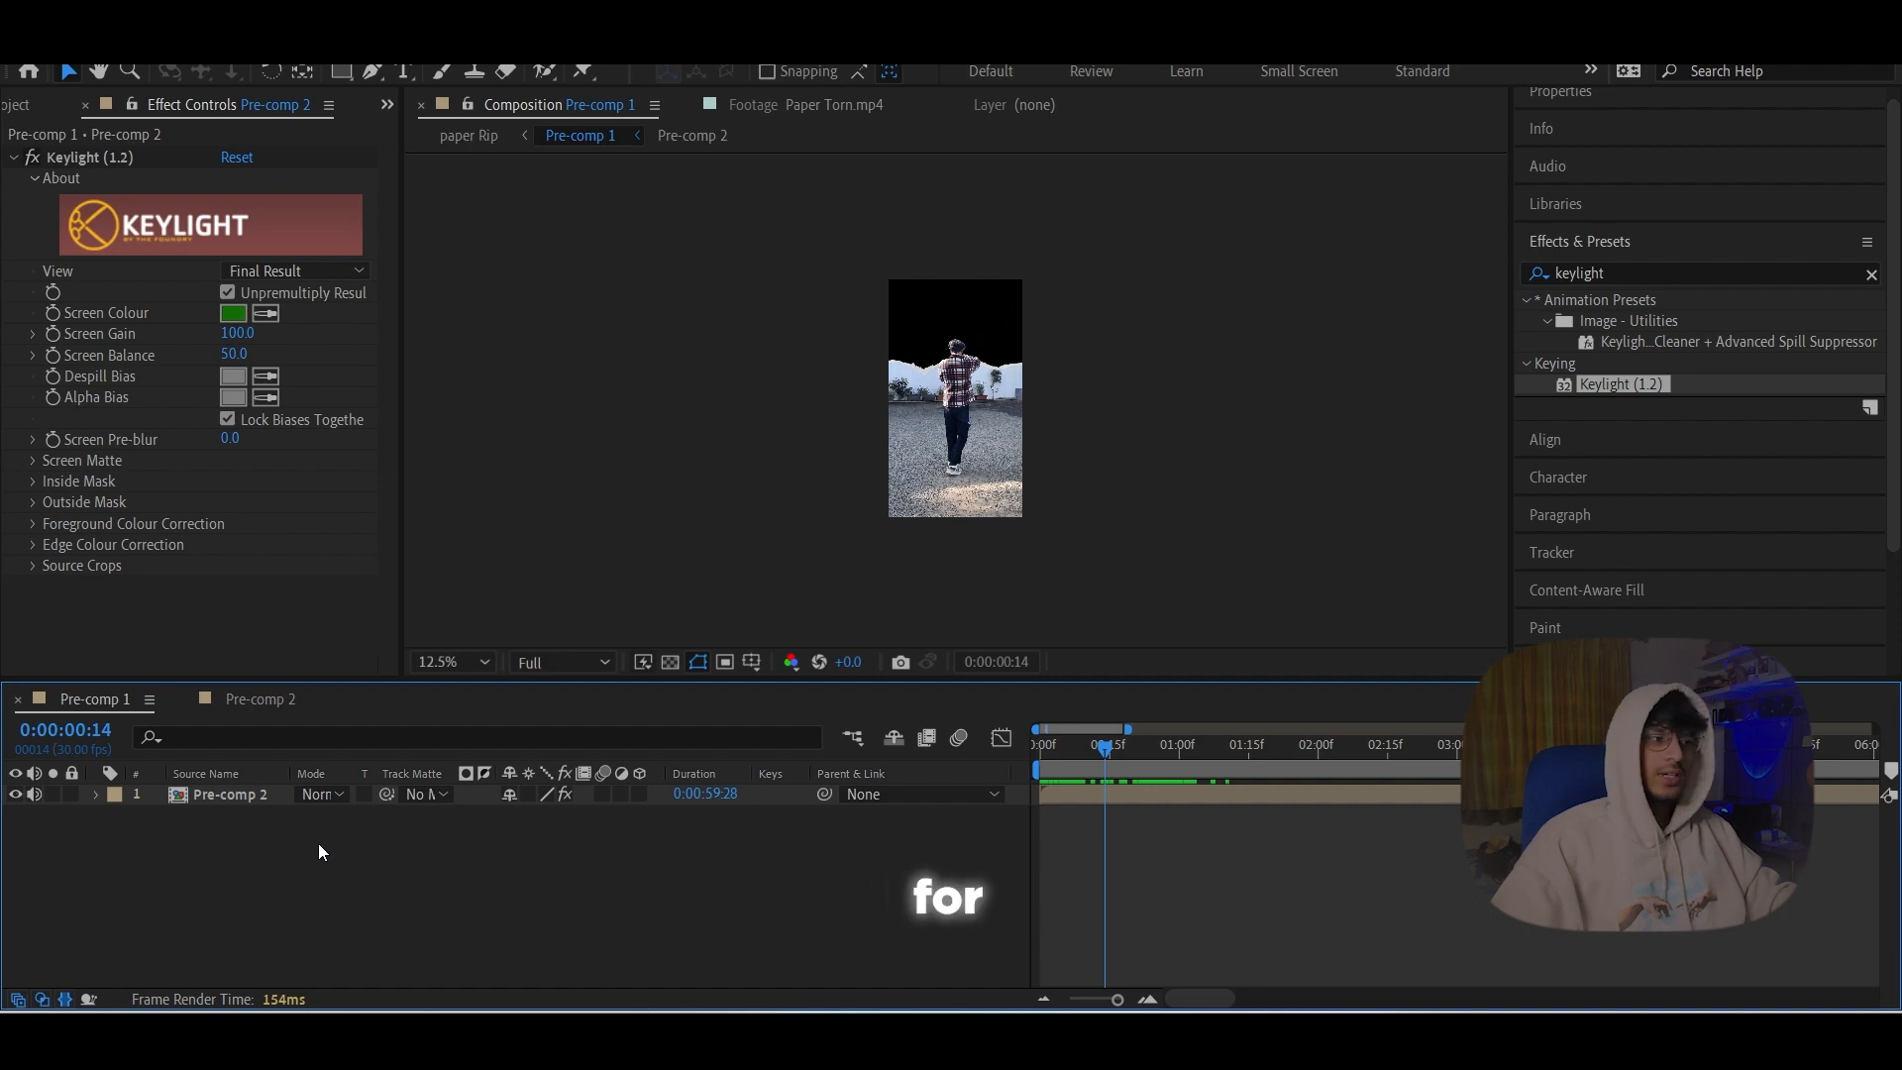
Step: Add Paper Rip and Effect text layers plus video (1080p).mp4 beneath Pre-comp 2 and preview the reveal
right_click(321, 852)
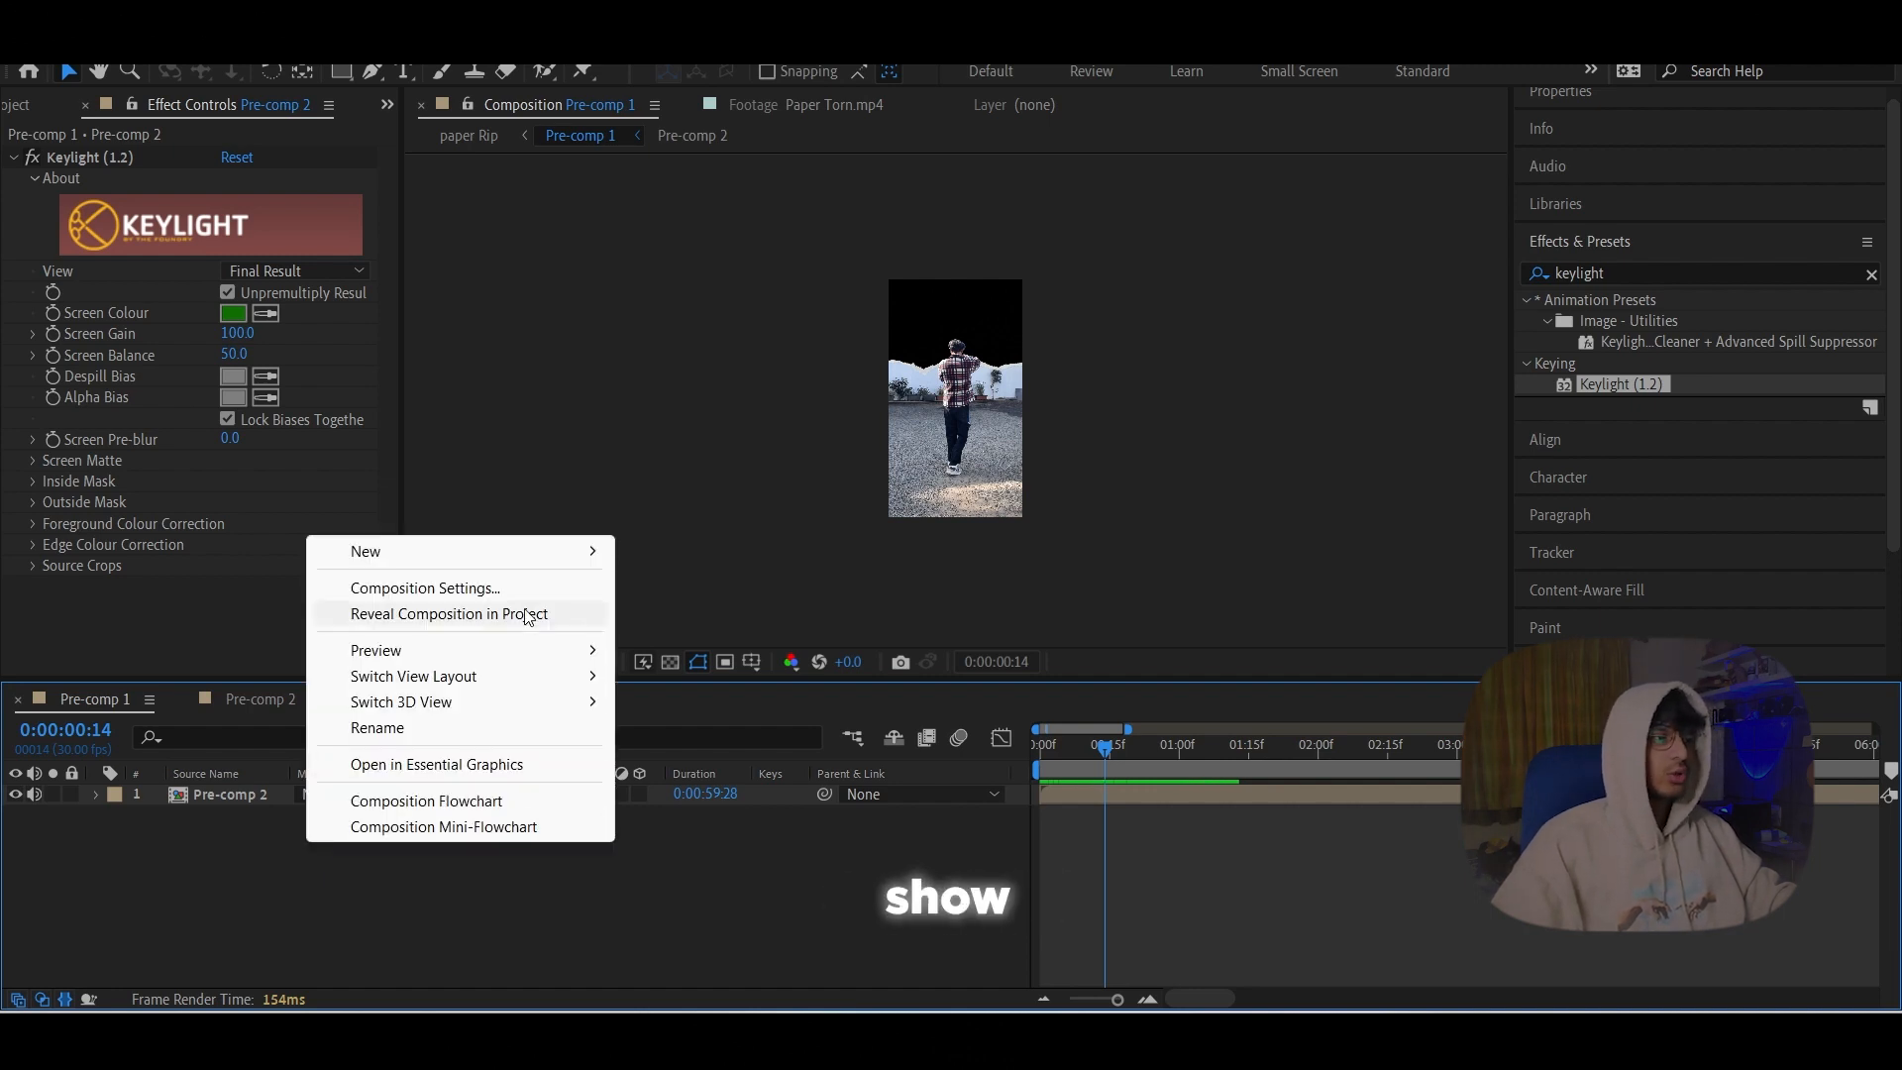
mouse_move(267, 858)
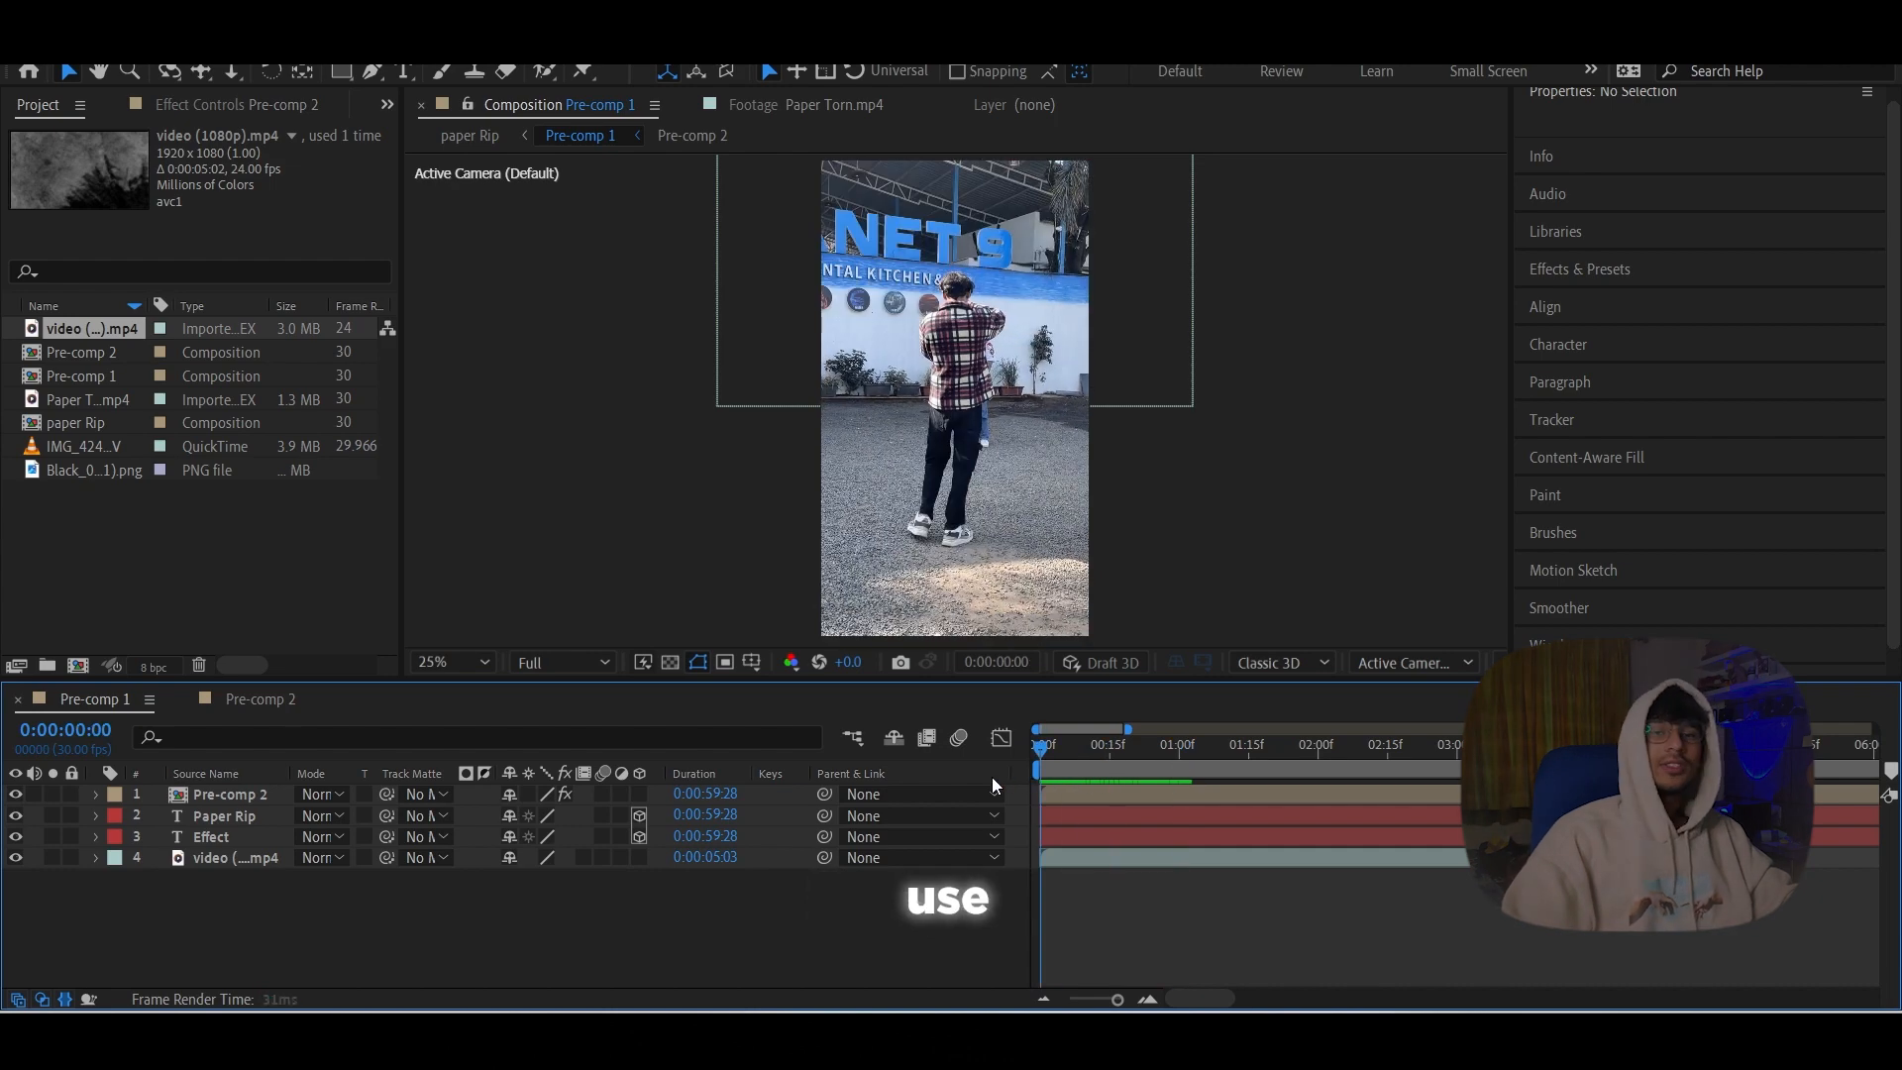
left_click(1177, 745)
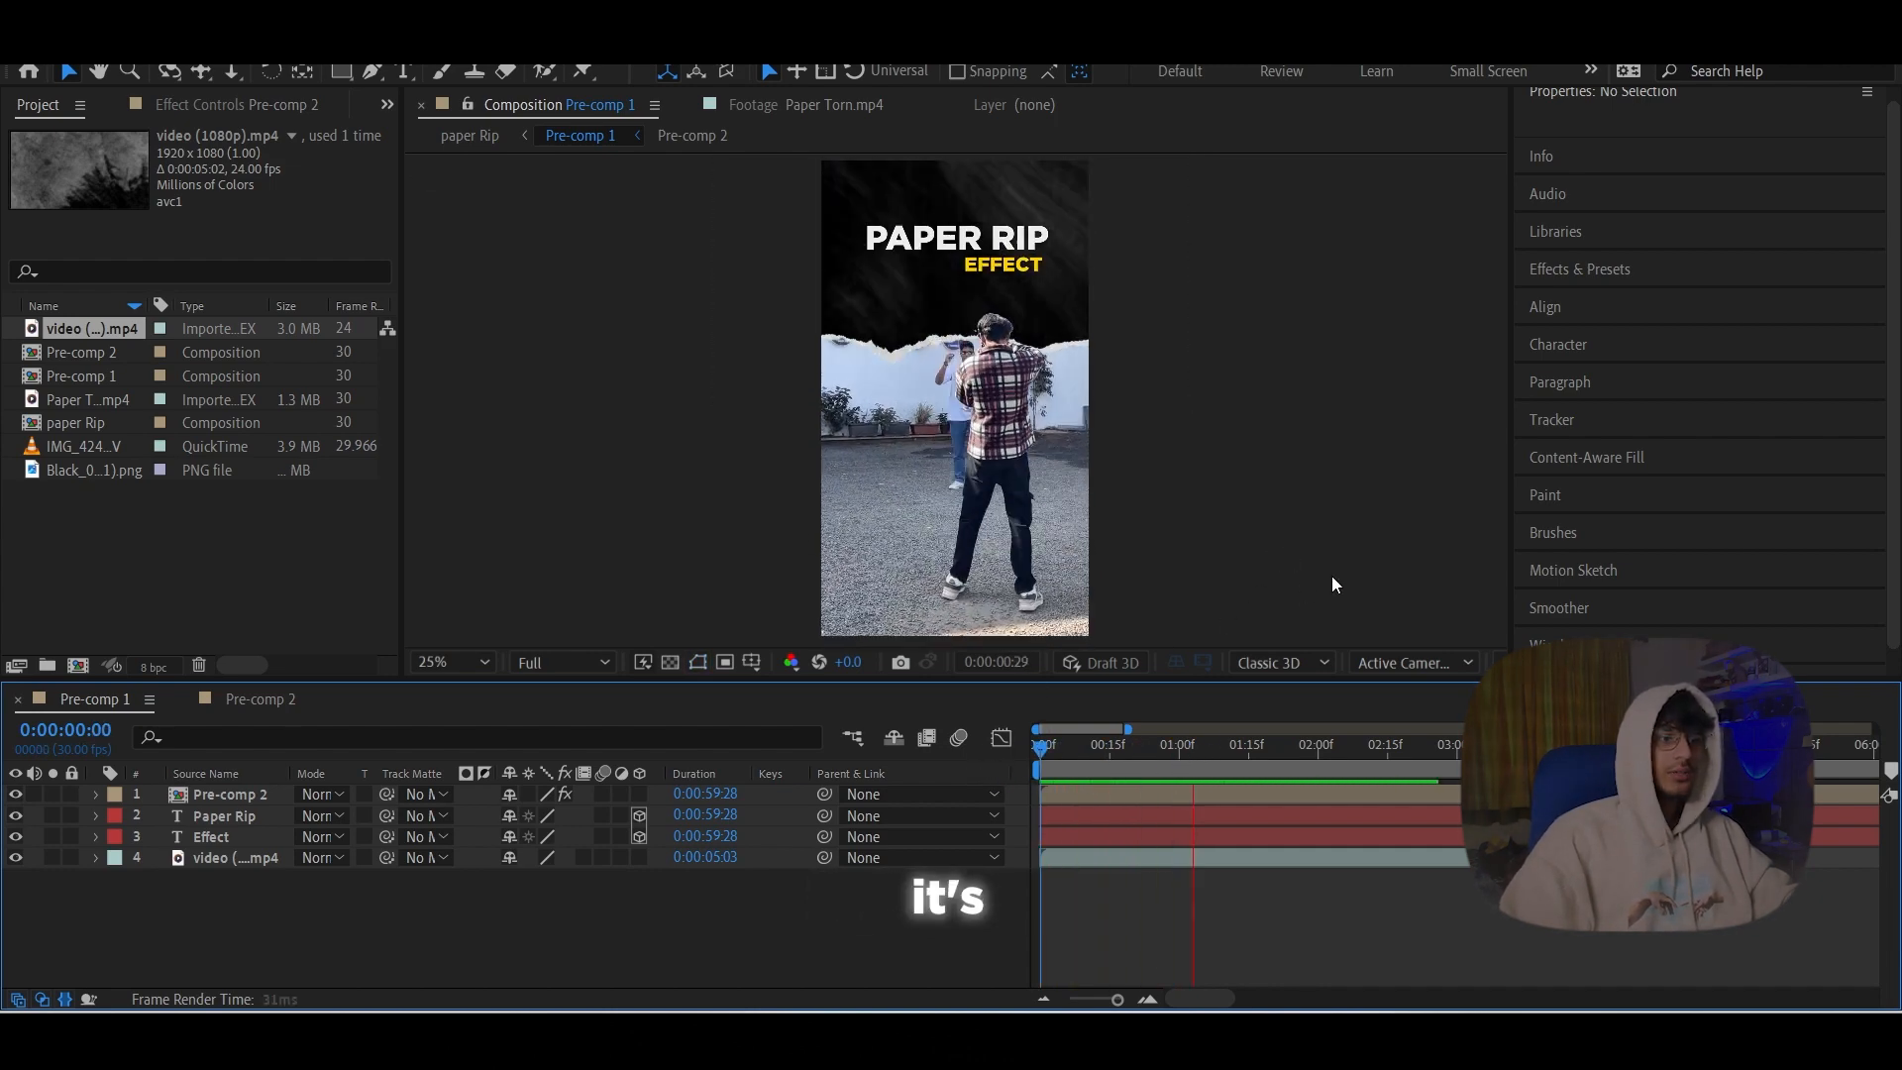
left_click(1296, 744)
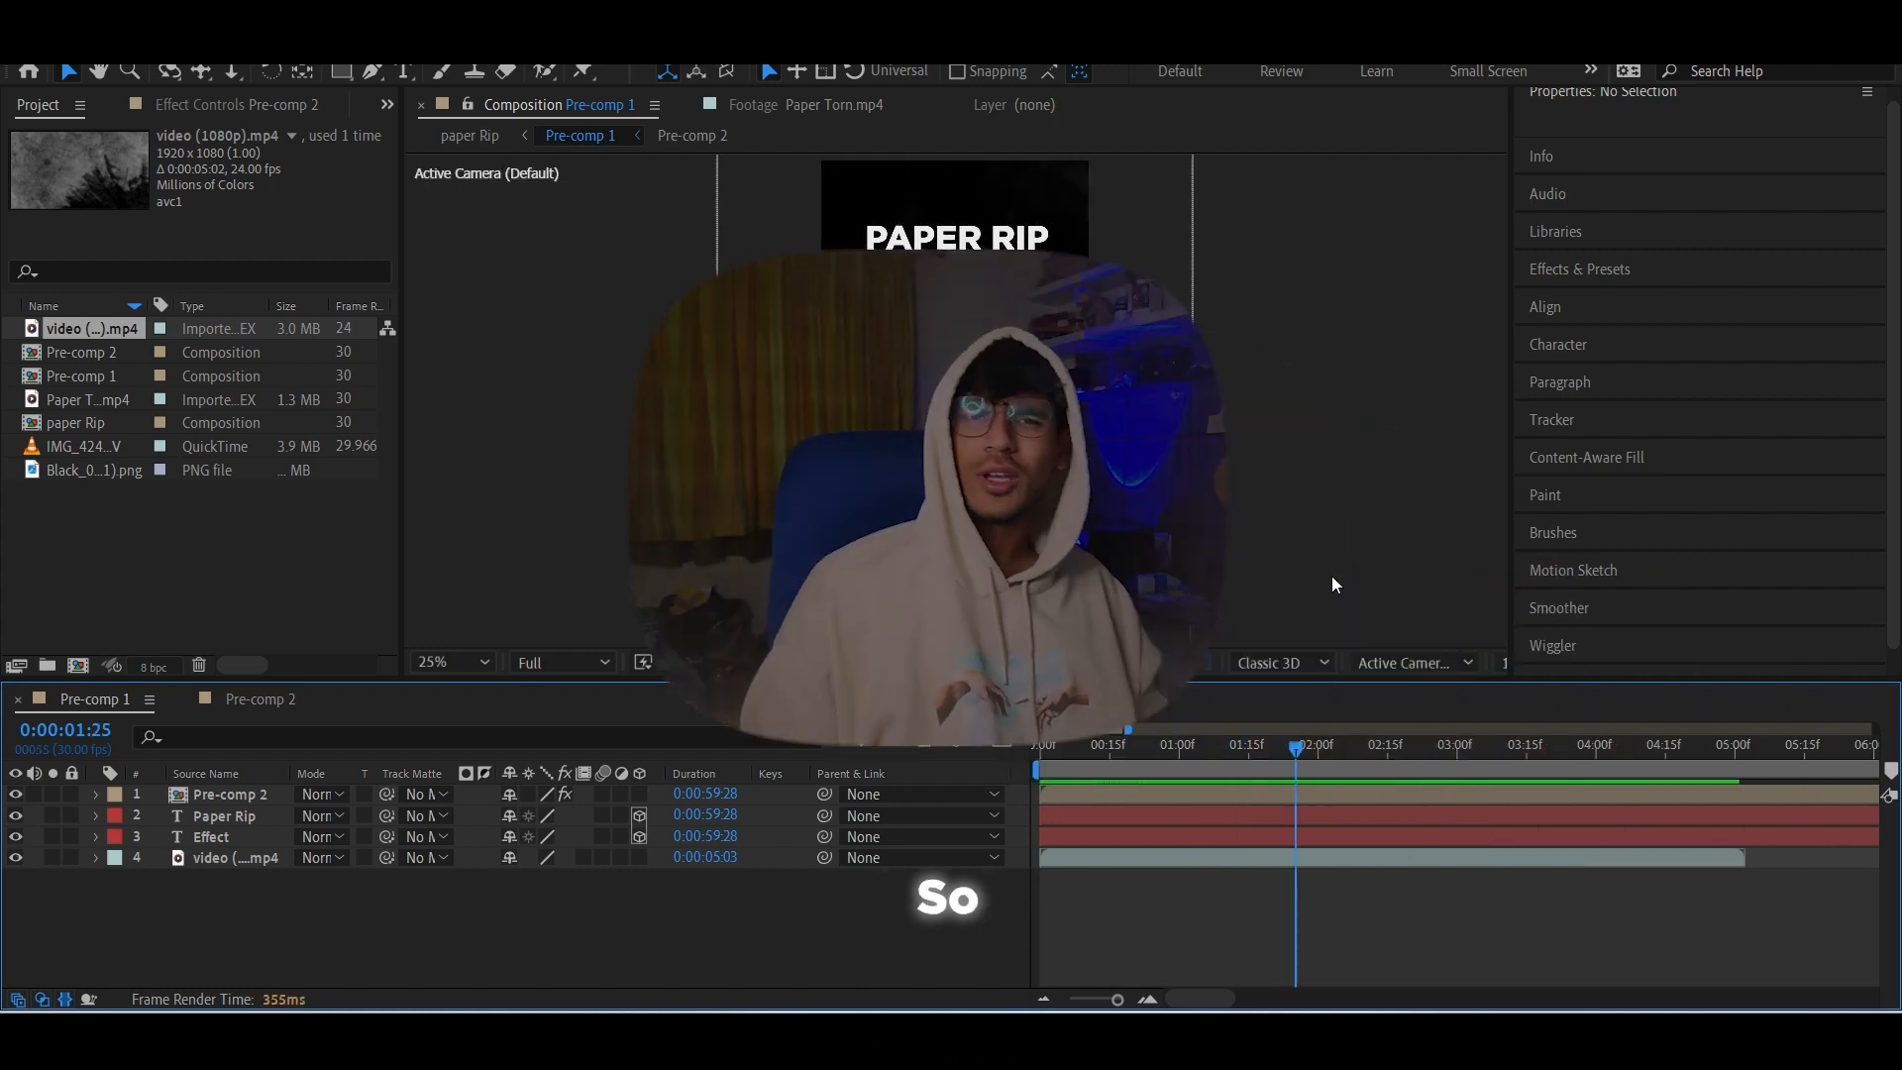